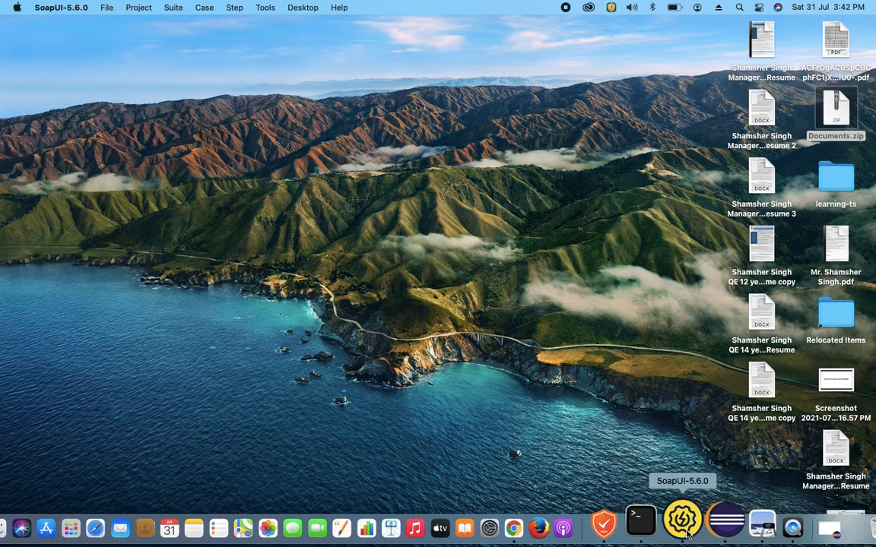
In SoapUI, browse EclipseIntegration's TestSuite 1, Test Steps, Phone and Intro scripts, then close Intro
{"action": "left_click", "coordinate": [682, 527]}
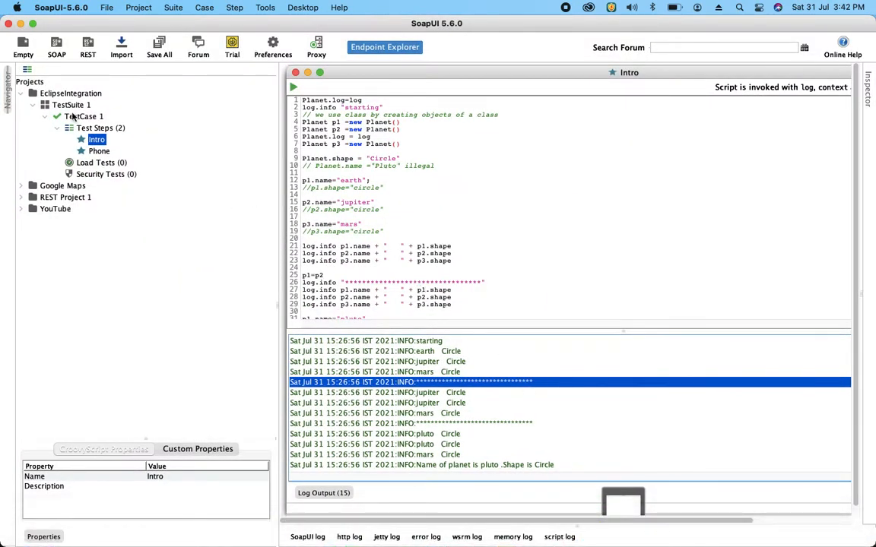
{"action": "left_click", "coordinate": [71, 92]}
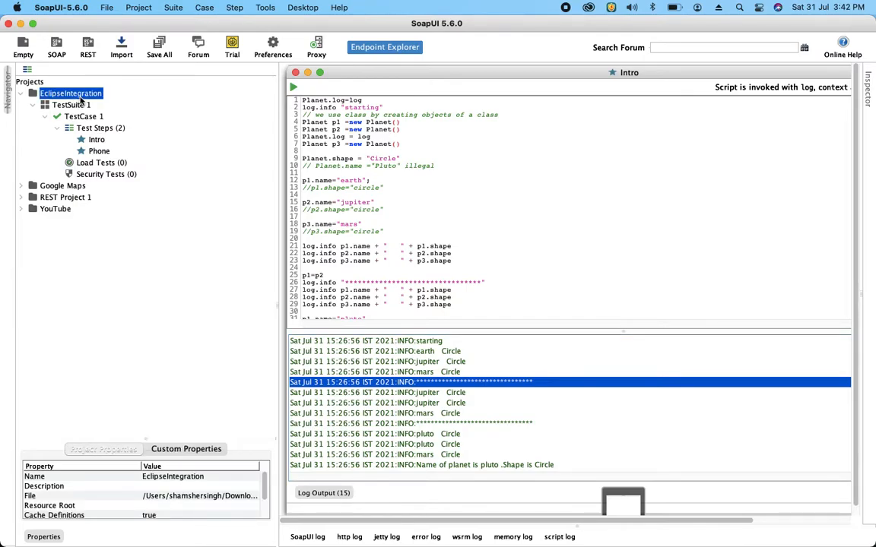
{"action": "left_click", "coordinate": [71, 105]}
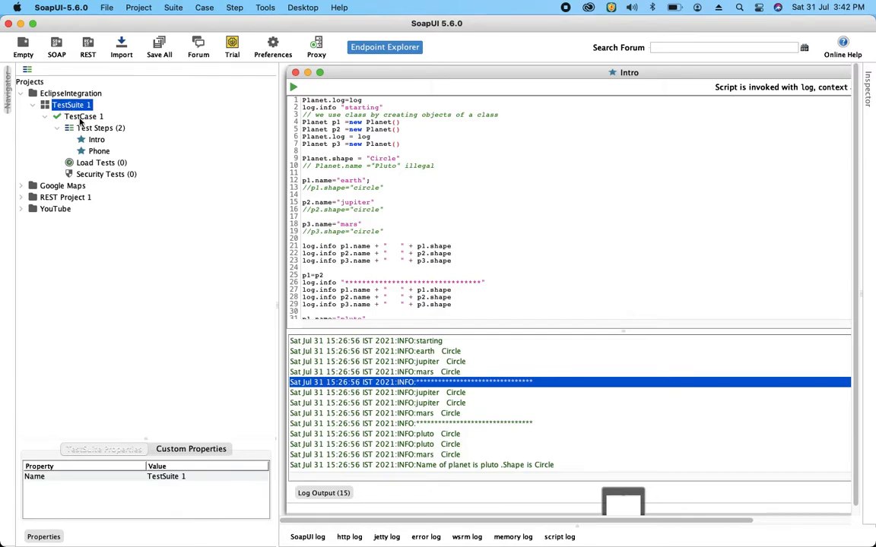
{"action": "left_click", "coordinate": [100, 128]}
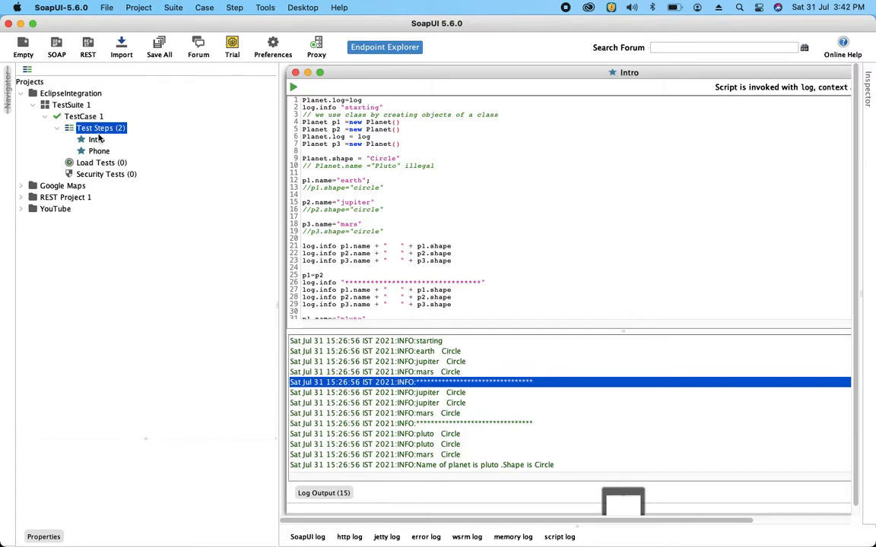
{"action": "left_click", "coordinate": [99, 151]}
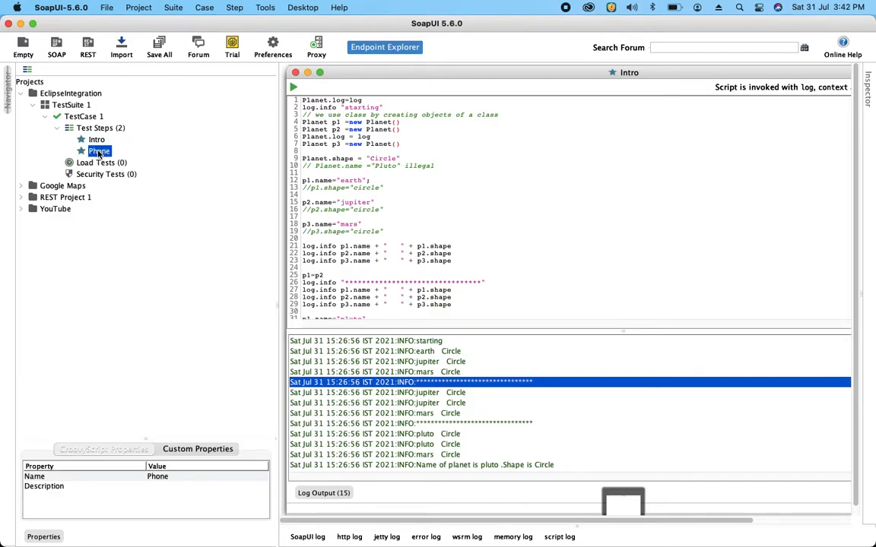
{"action": "left_click", "coordinate": [96, 140]}
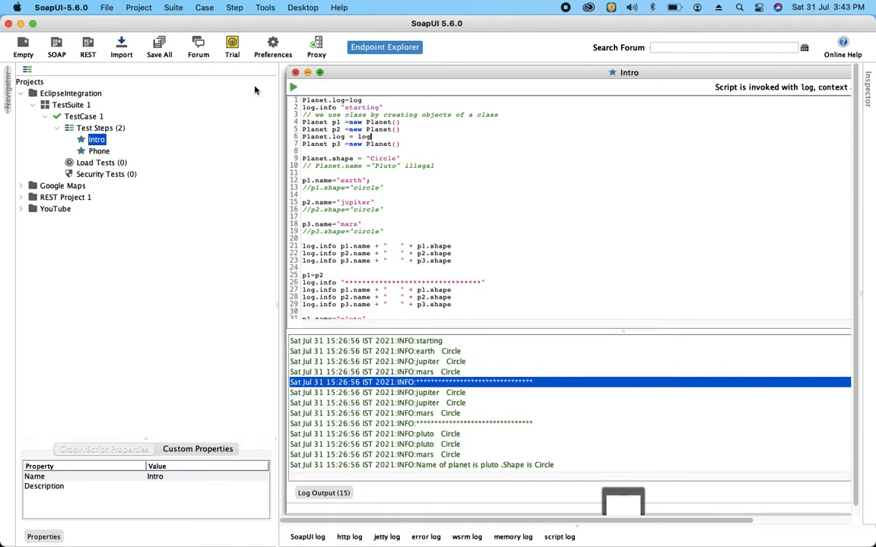
{"action": "left_click", "coordinate": [294, 87]}
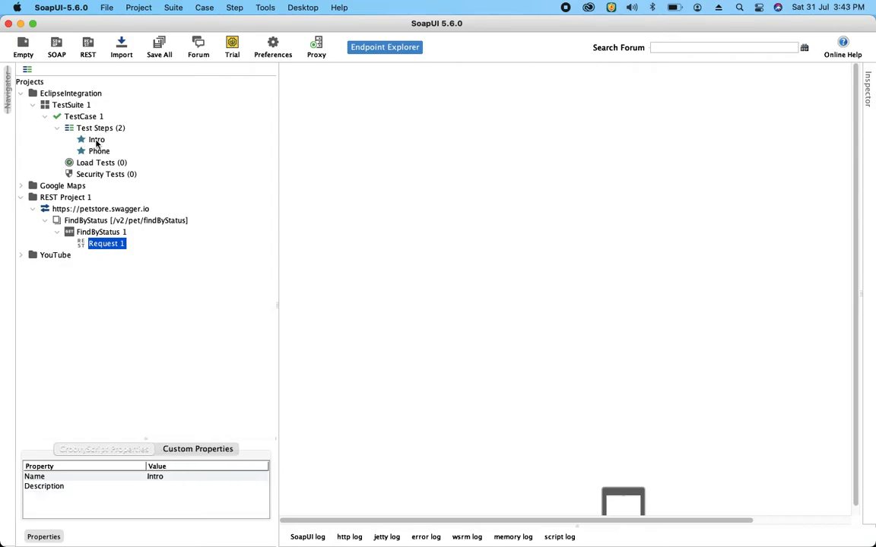
{"action": "double_click", "coordinate": [96, 139]}
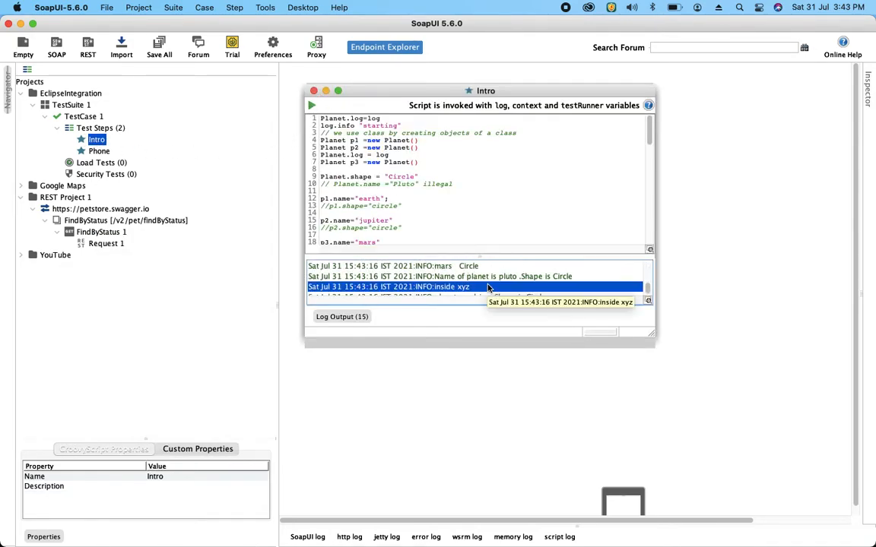
{"action": "left_click", "coordinate": [99, 151]}
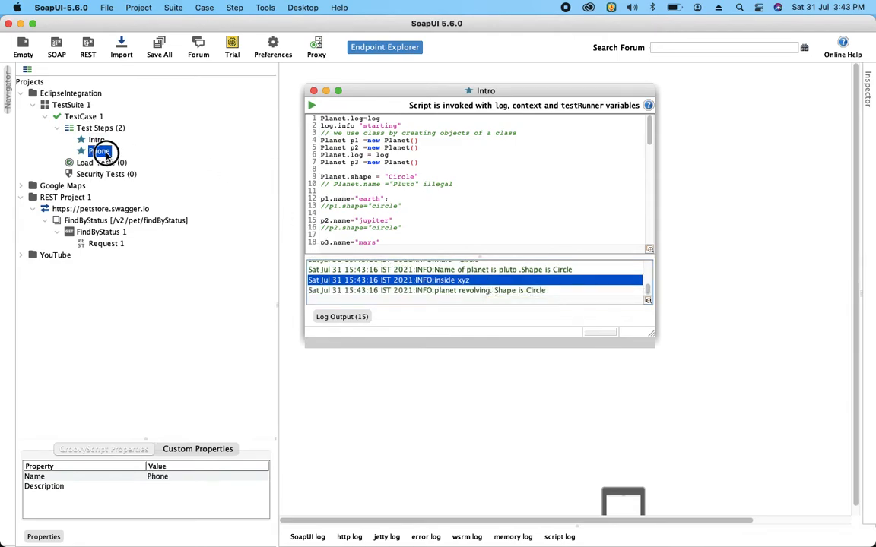
{"action": "double_click", "coordinate": [99, 151]}
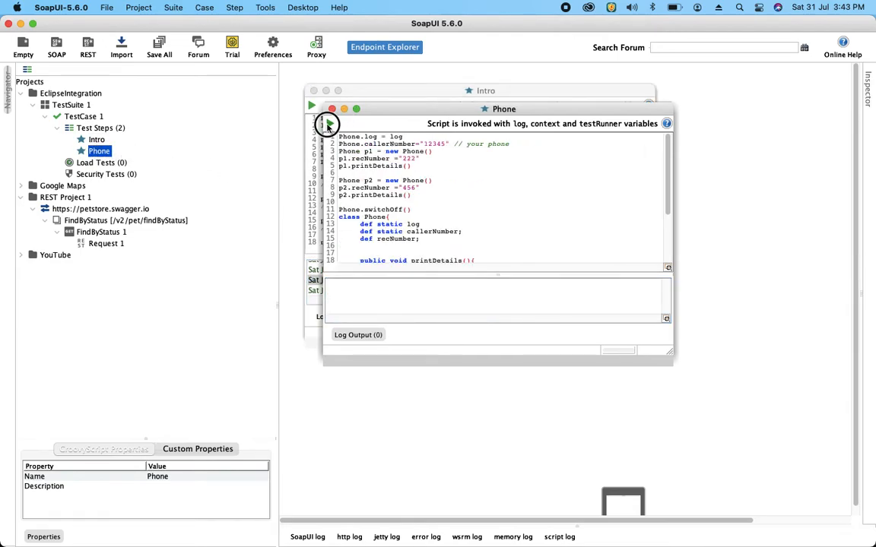
{"action": "left_click", "coordinate": [327, 123]}
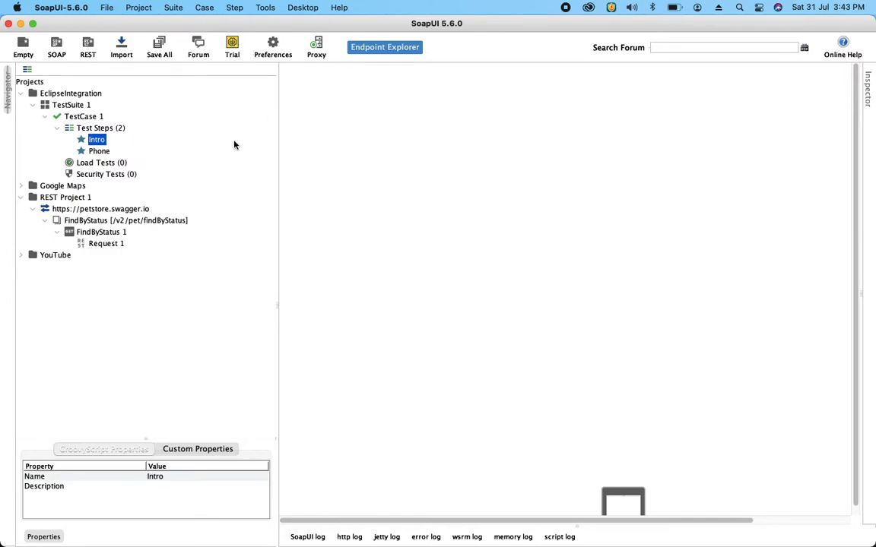
Open and run TestCase 1, then check the Intro and Phone results in the log
{"action": "left_click", "coordinate": [83, 117]}
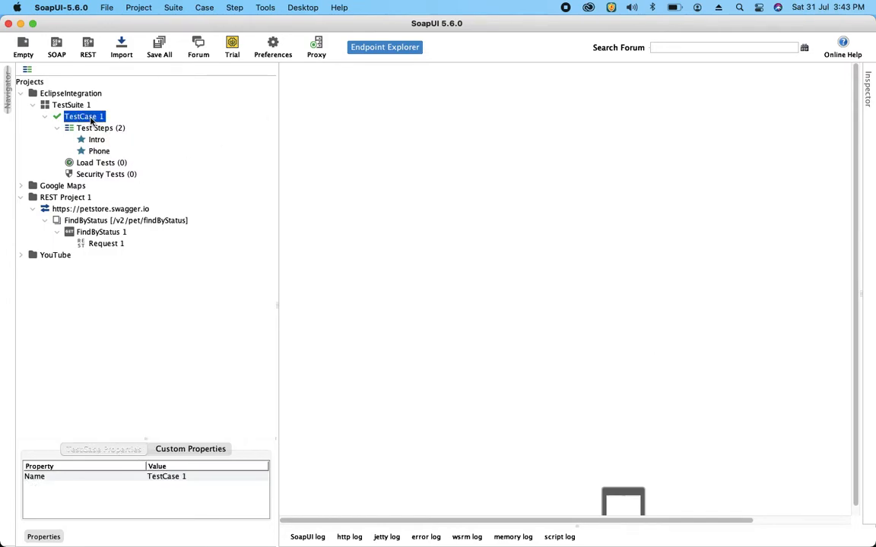
{"action": "double_click", "coordinate": [84, 116]}
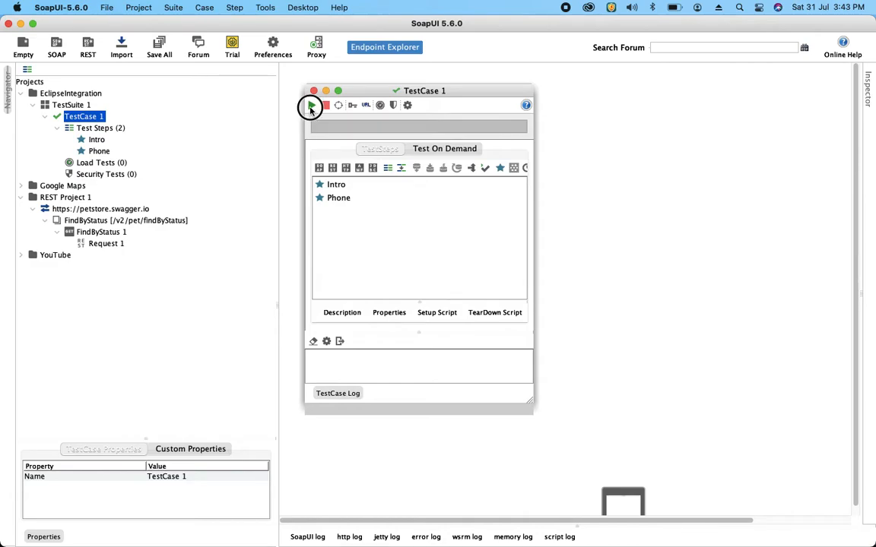
{"action": "left_click", "coordinate": [311, 105]}
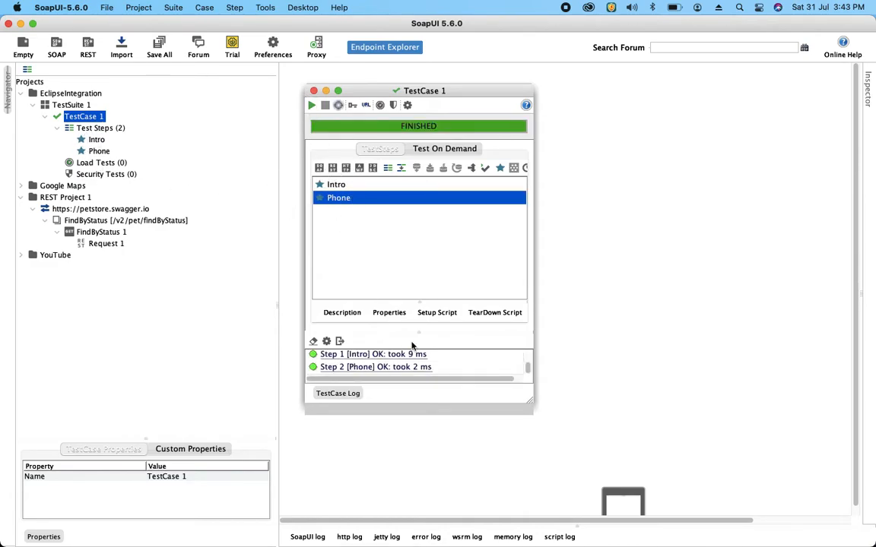
{"action": "left_click", "coordinate": [372, 354]}
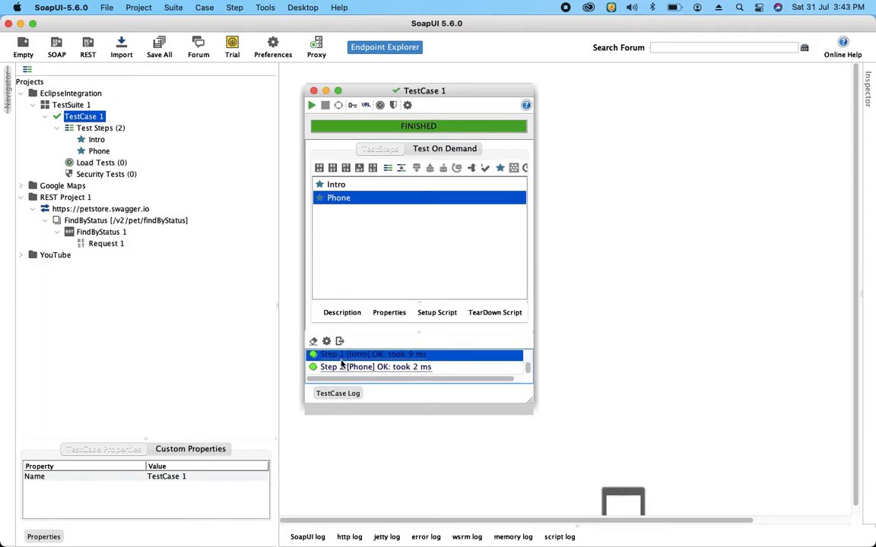
{"action": "left_click", "coordinate": [375, 366]}
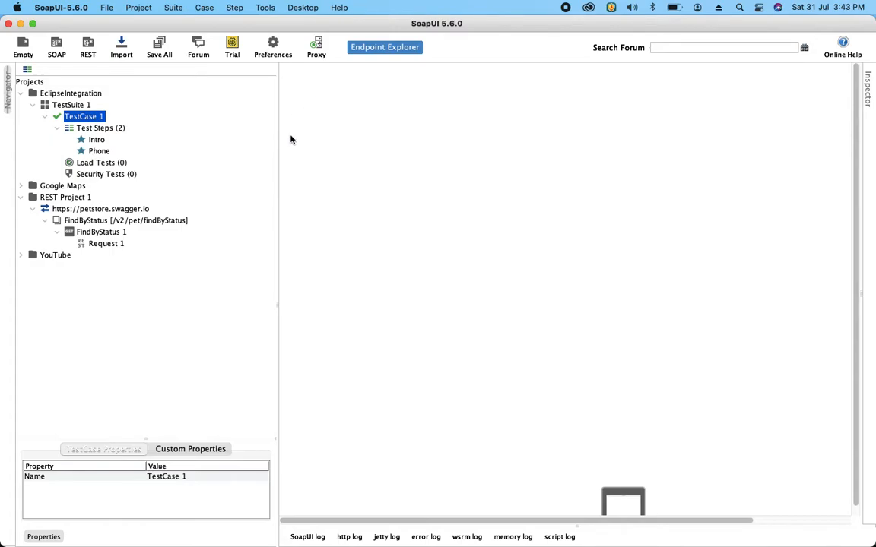
{"action": "mouse_move", "coordinate": [108, 214]}
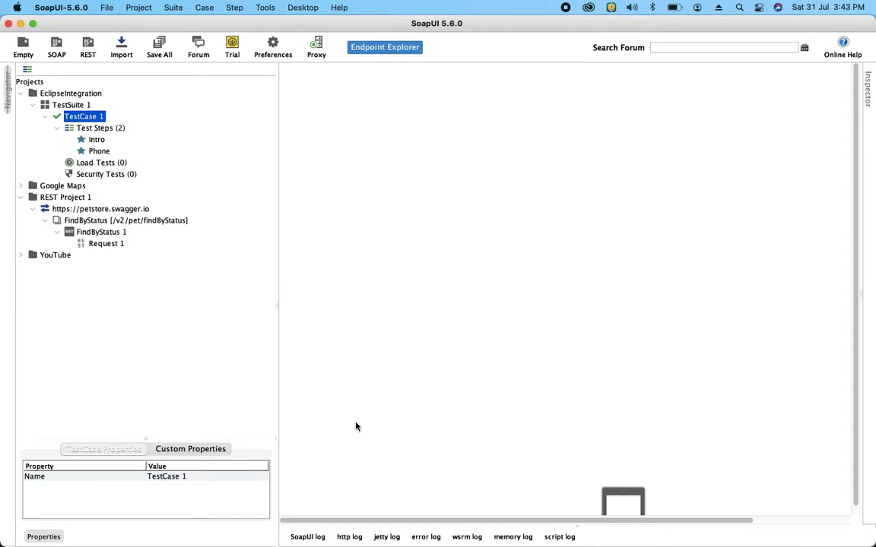
{"action": "mouse_move", "coordinate": [206, 153]}
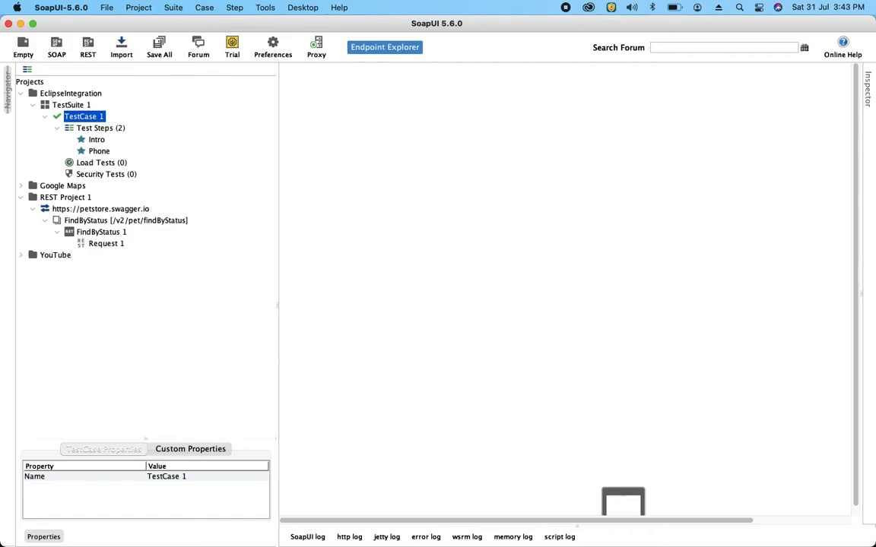
{"action": "mouse_move", "coordinate": [727, 520]}
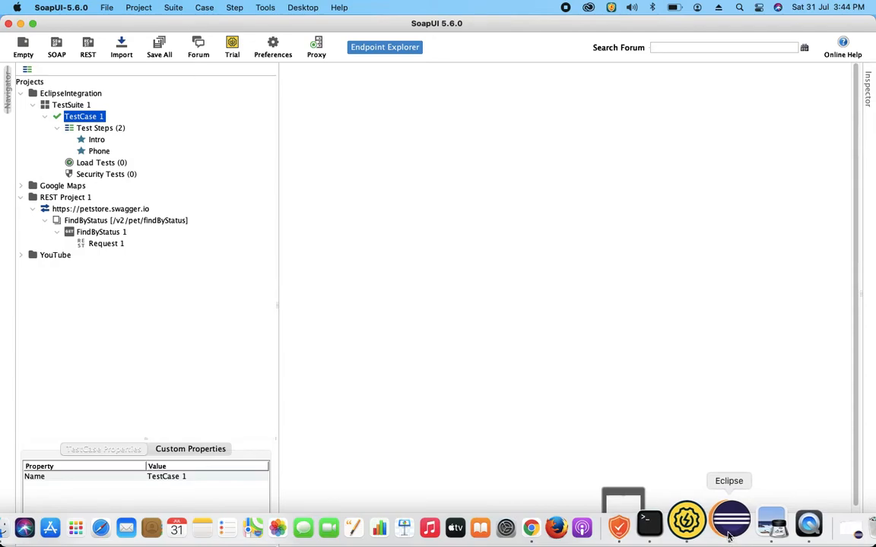
Create a Java project named SoapUINtegrationEclipse from the Package Explorer
{"action": "right_click", "coordinate": [729, 521]}
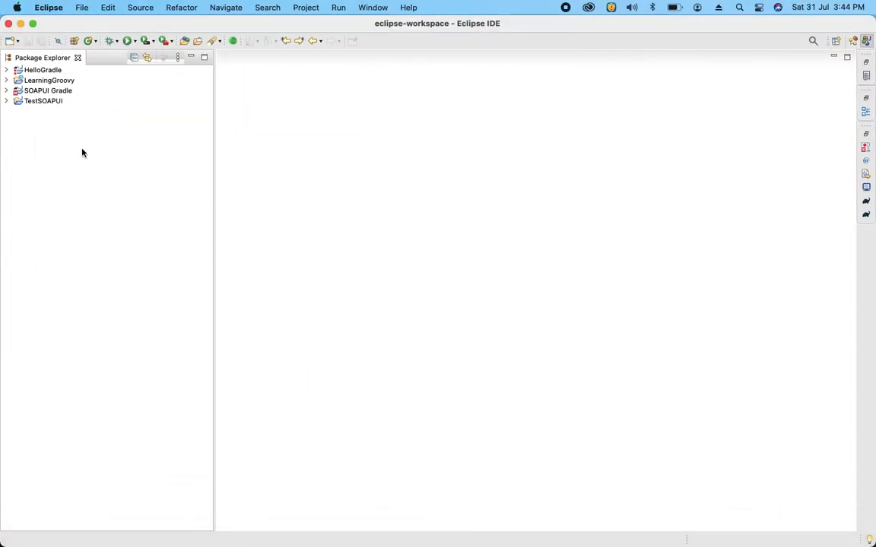
{"action": "right_click", "coordinate": [82, 152]}
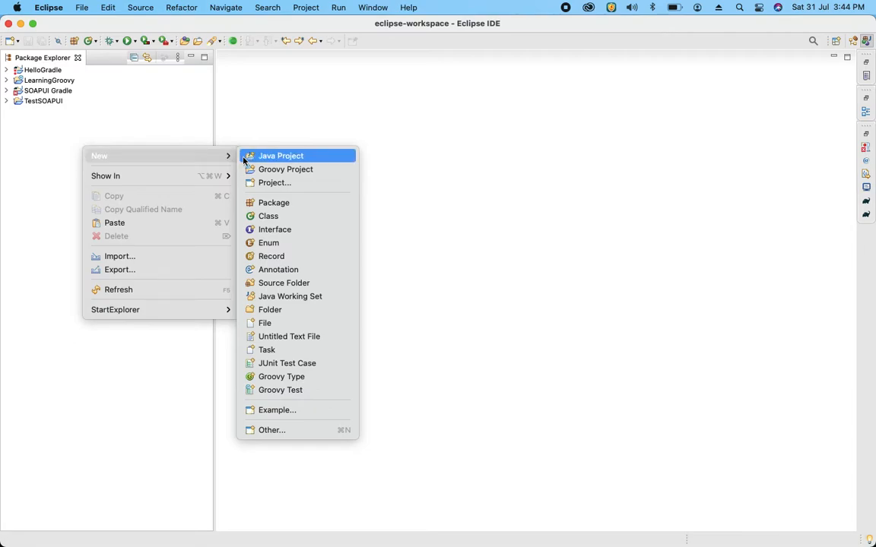
{"action": "left_click", "coordinate": [281, 156]}
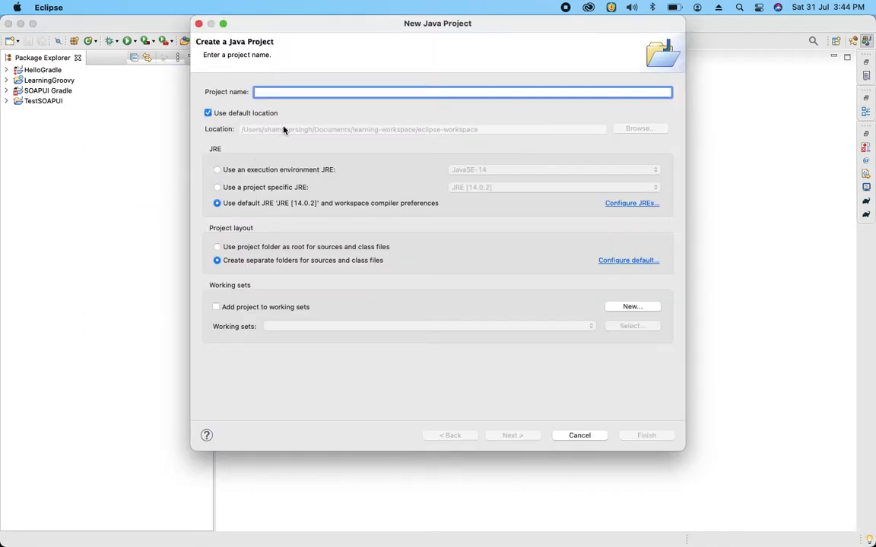
{"action": "type", "text": "SoapUIINtegr"}
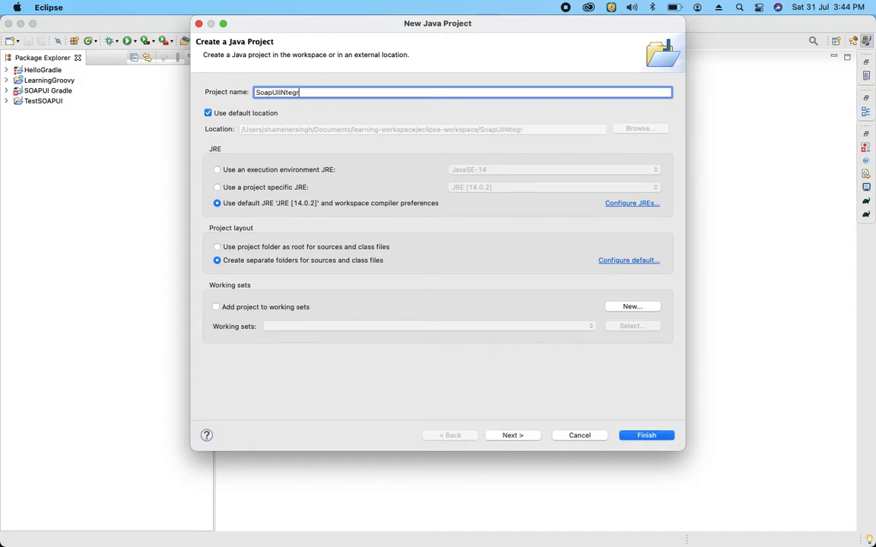
{"action": "type", "text": "ation"}
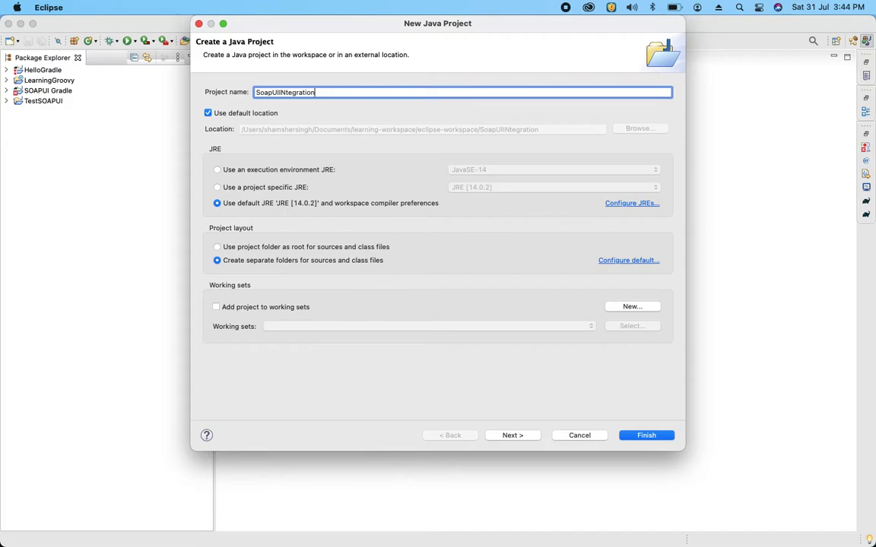
{"action": "type", "text": "Ecl"}
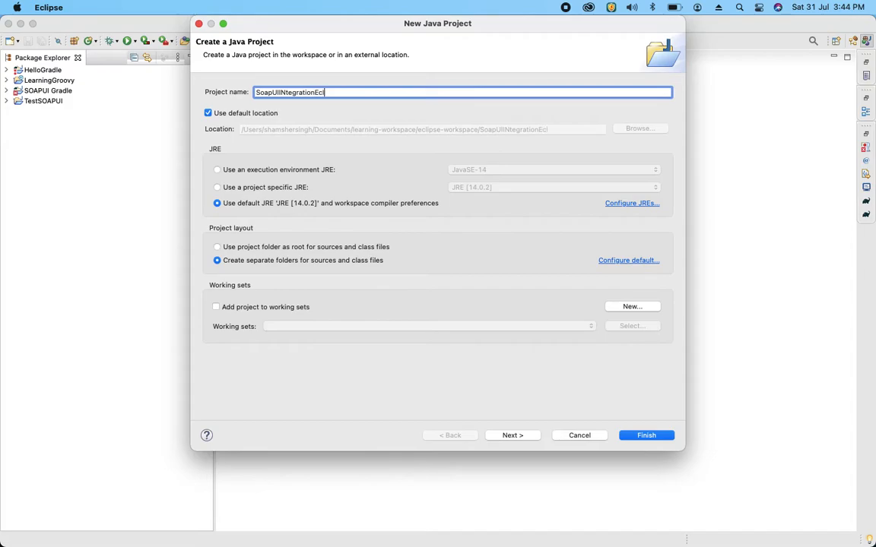
{"action": "left_click", "coordinate": [646, 435]}
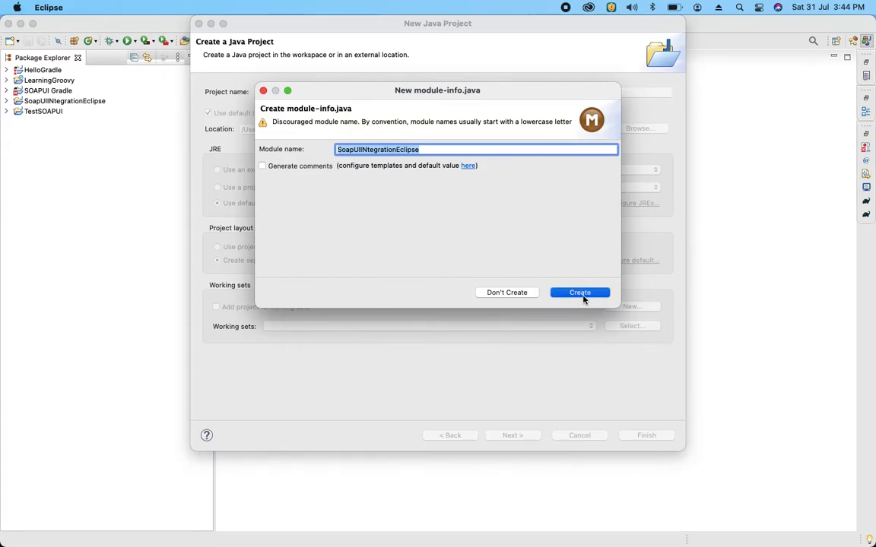
Accept the module-info.java creation prompt and try deleting that file
{"action": "left_click", "coordinate": [580, 293]}
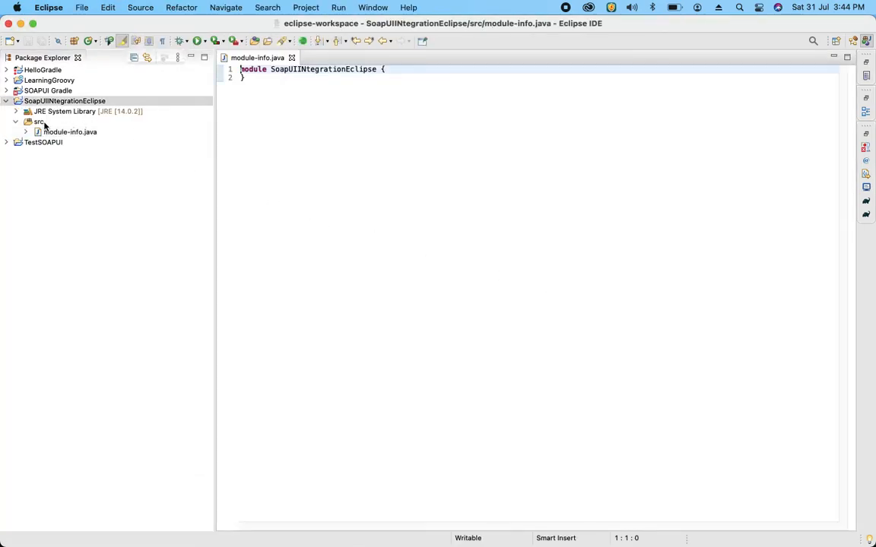
{"action": "right_click", "coordinate": [70, 131]}
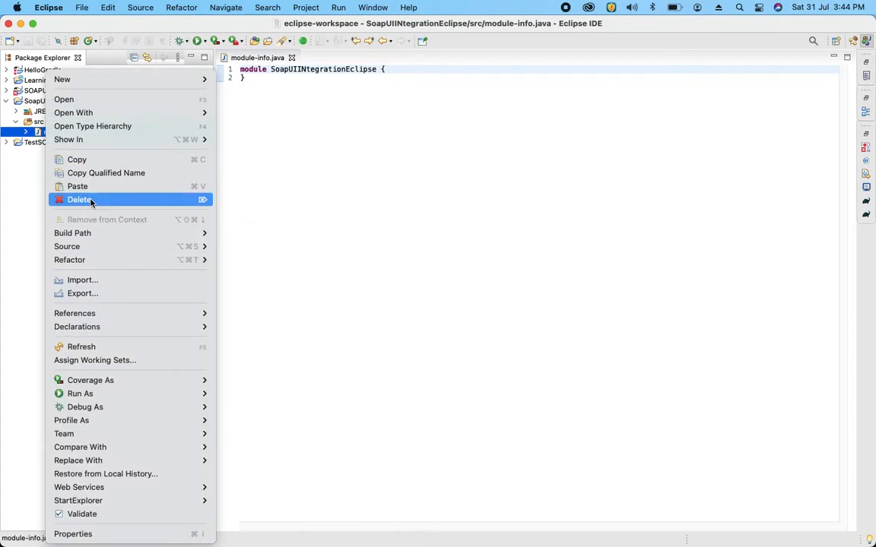
{"action": "left_click", "coordinate": [79, 199]}
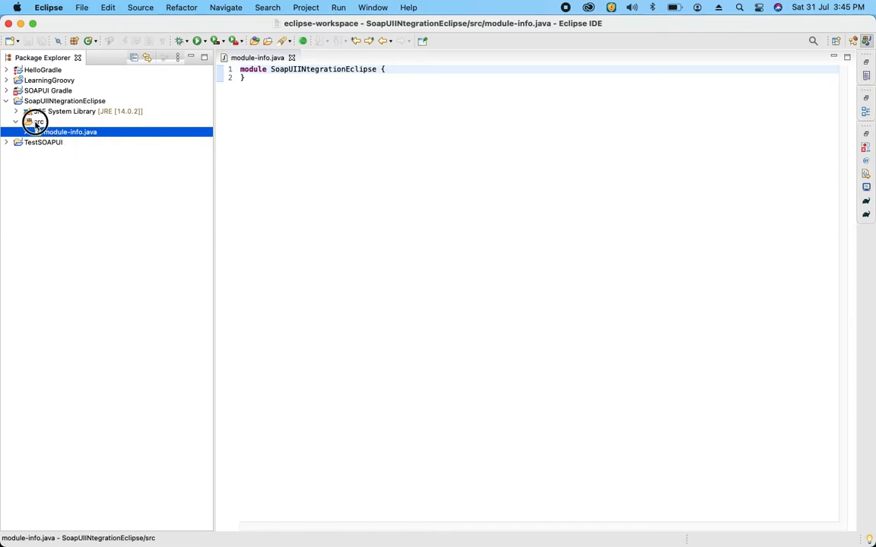
Add a com.soapui package to the src folder
{"action": "right_click", "coordinate": [34, 121]}
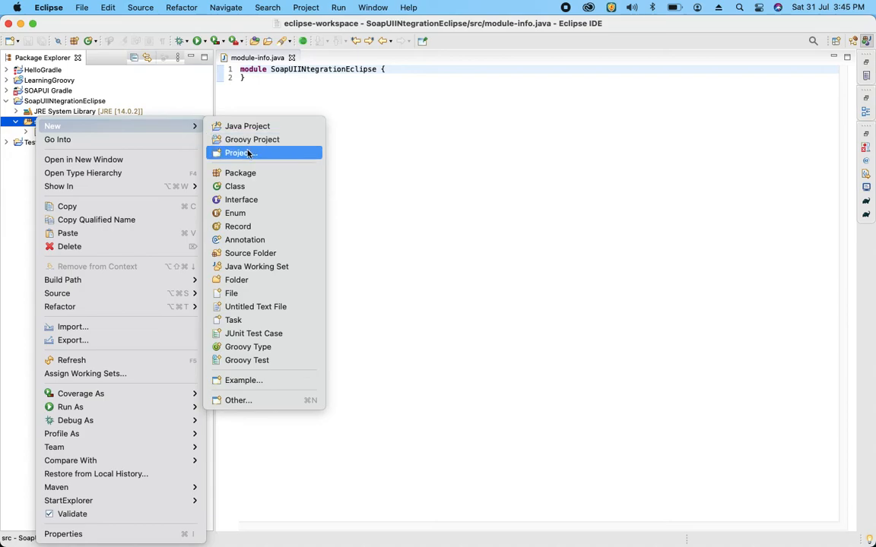
{"action": "left_click", "coordinate": [239, 173]}
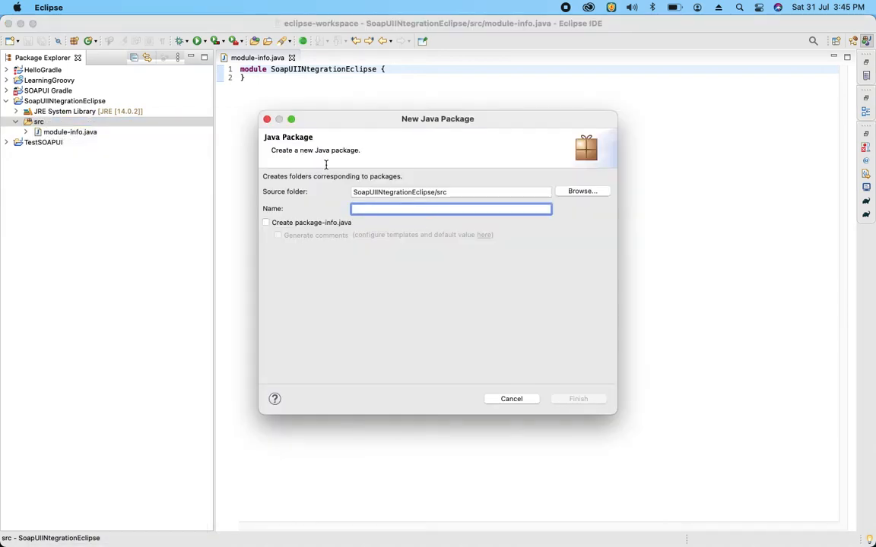
{"action": "type", "text": "com.soapui"}
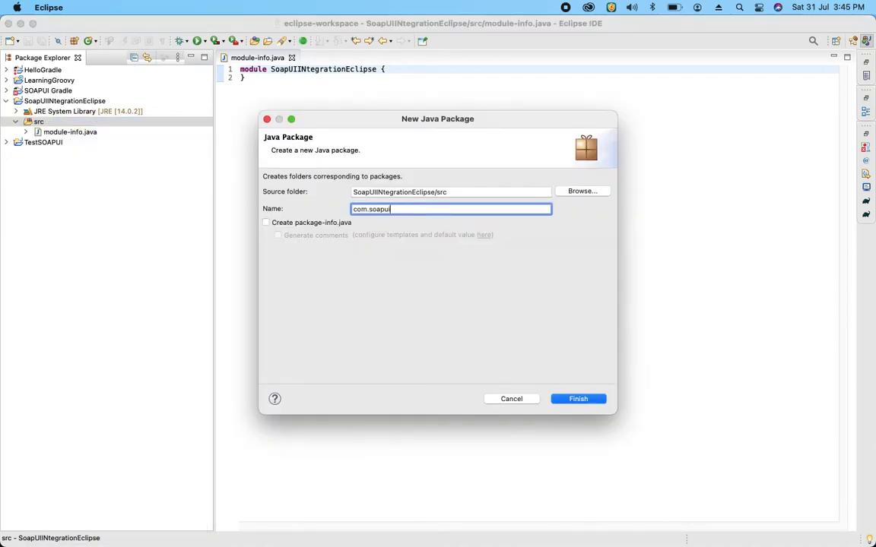
{"action": "left_click", "coordinate": [578, 398]}
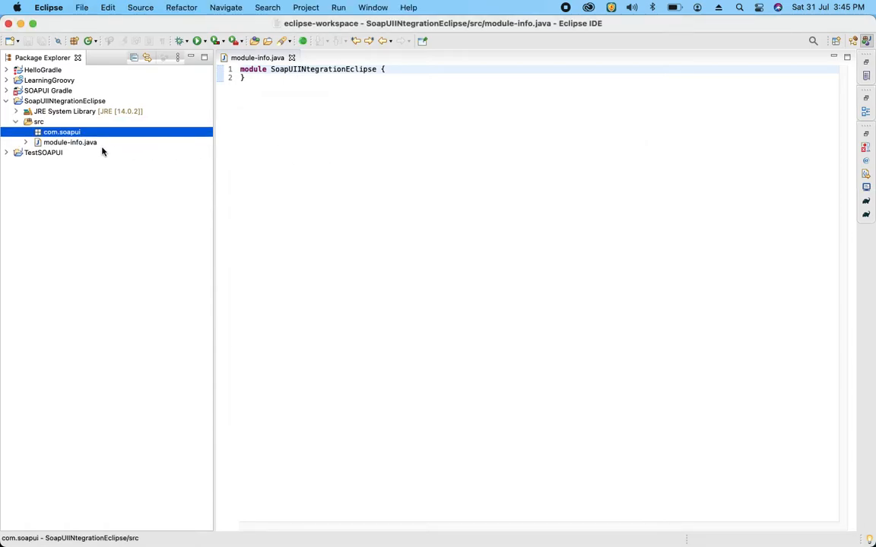
Delete module-info.java and confirm the deletion
{"action": "right_click", "coordinate": [70, 143]}
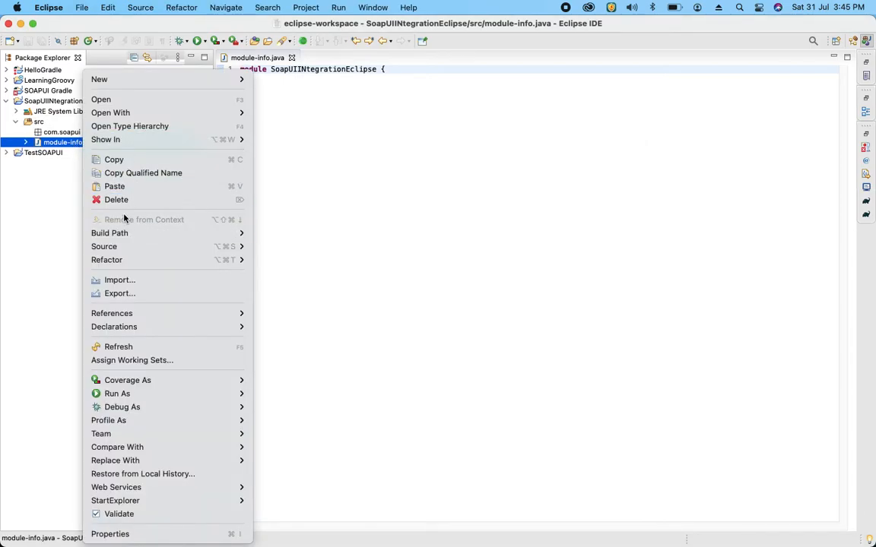
{"action": "left_click", "coordinate": [116, 200]}
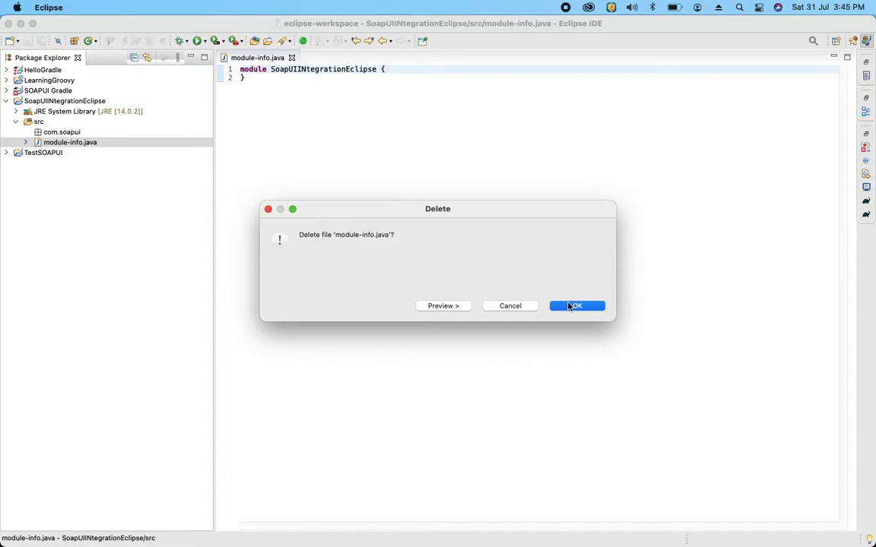
{"action": "left_click", "coordinate": [577, 306]}
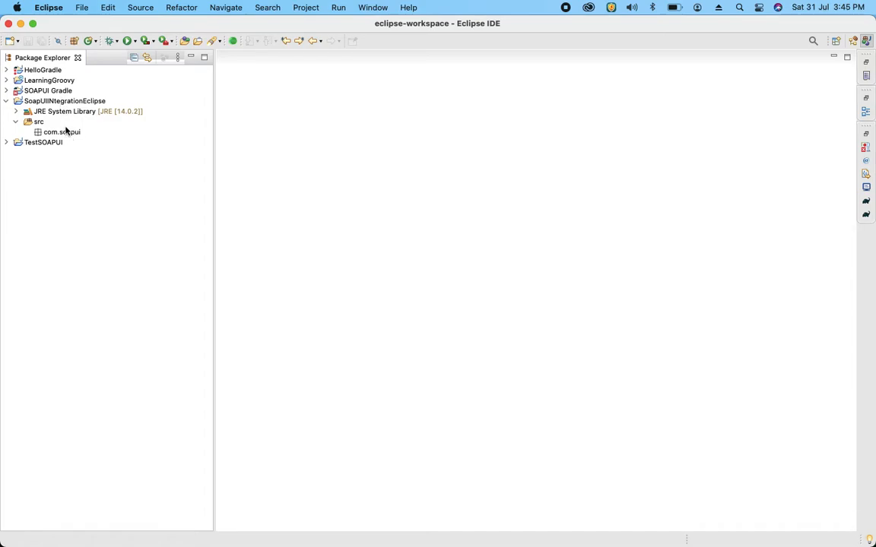
Create a JUnit Jupiter test case named TestIntegration in the com.soapui package
{"action": "right_click", "coordinate": [62, 131]}
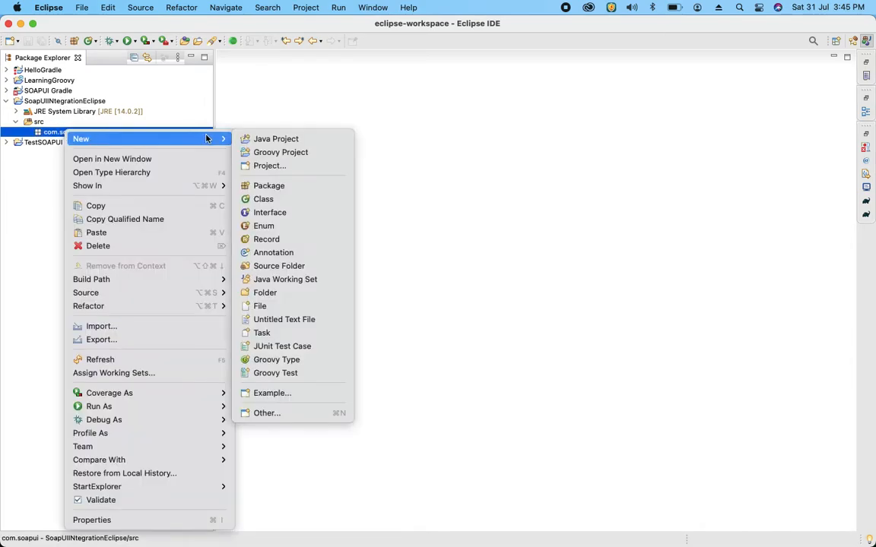
{"action": "mouse_move", "coordinate": [282, 346]}
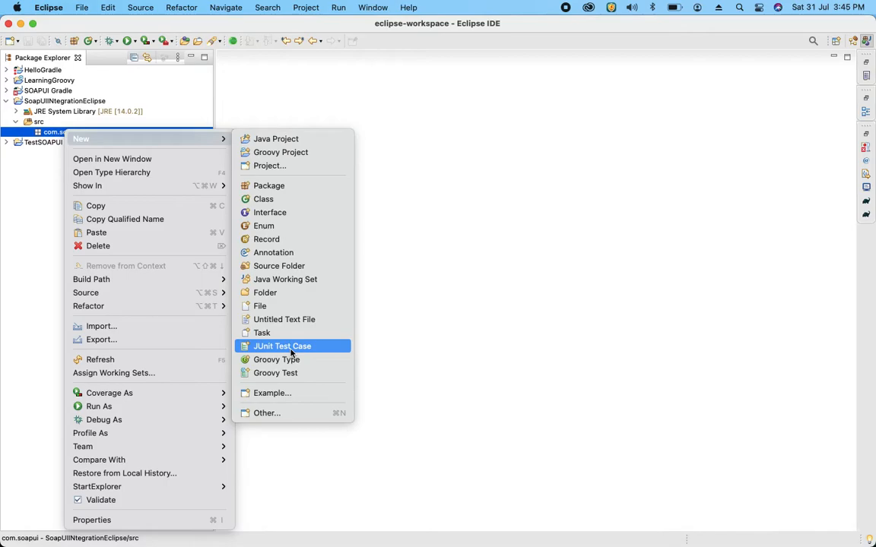
{"action": "mouse_move", "coordinate": [291, 346]}
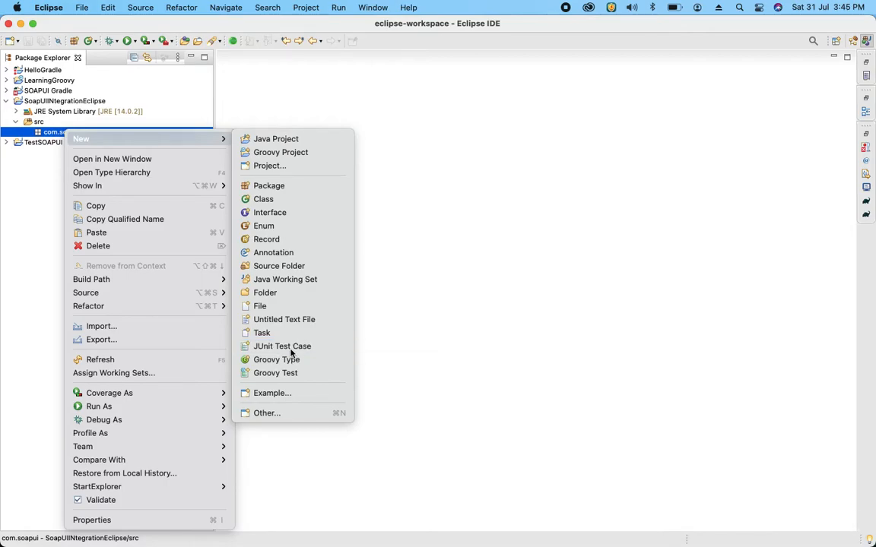
{"action": "left_click", "coordinate": [282, 346]}
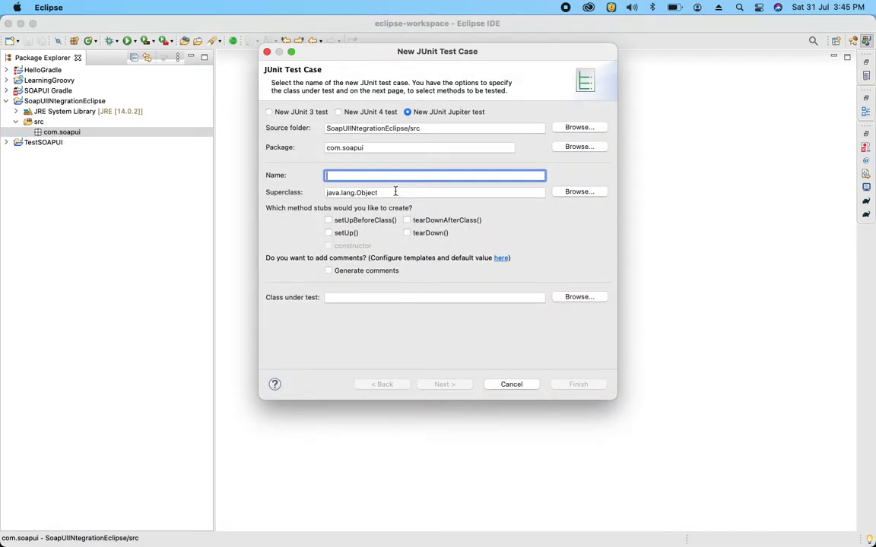
{"action": "type", "text": "TestIntegration"}
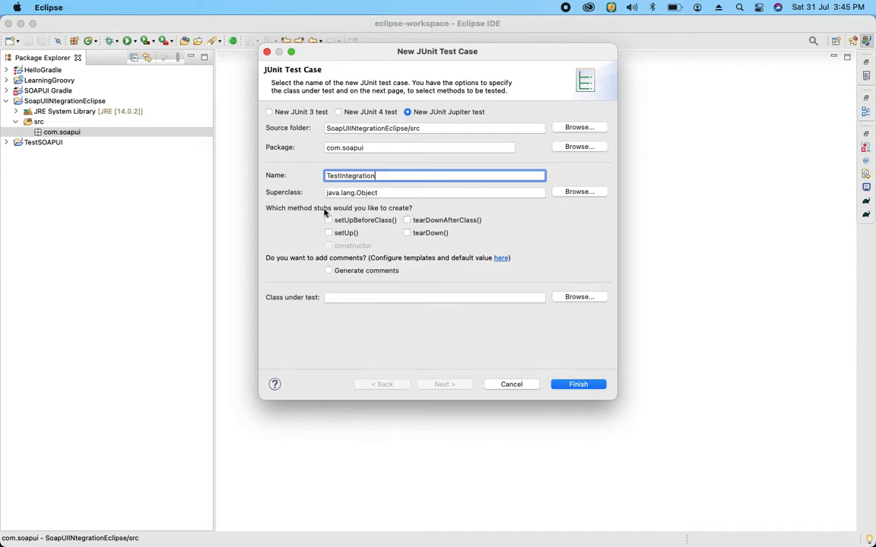
{"action": "mouse_move", "coordinate": [494, 260]}
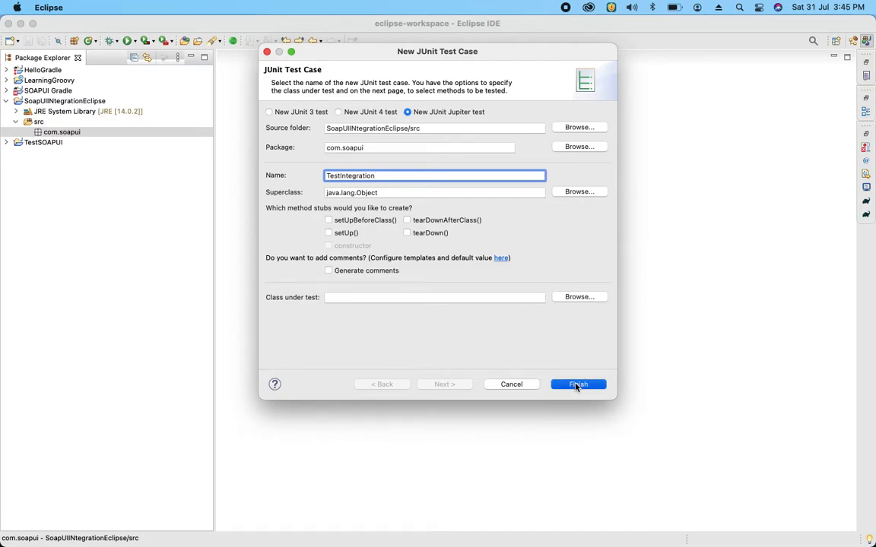
{"action": "left_click", "coordinate": [577, 384]}
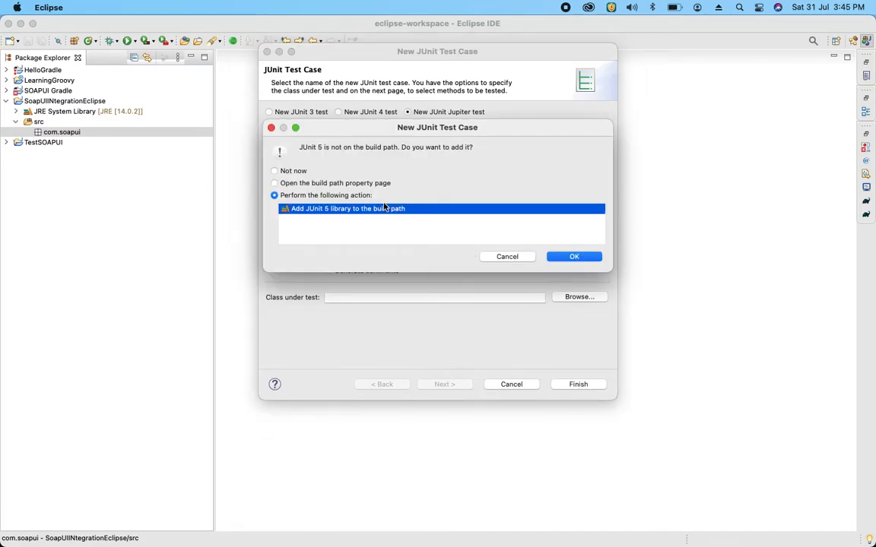
{"action": "mouse_move", "coordinate": [379, 218]}
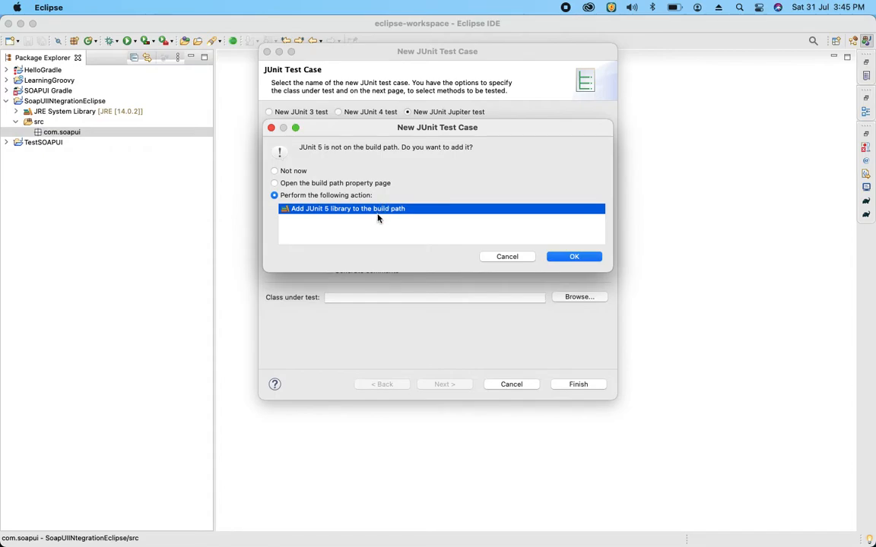
{"action": "mouse_move", "coordinate": [337, 218]}
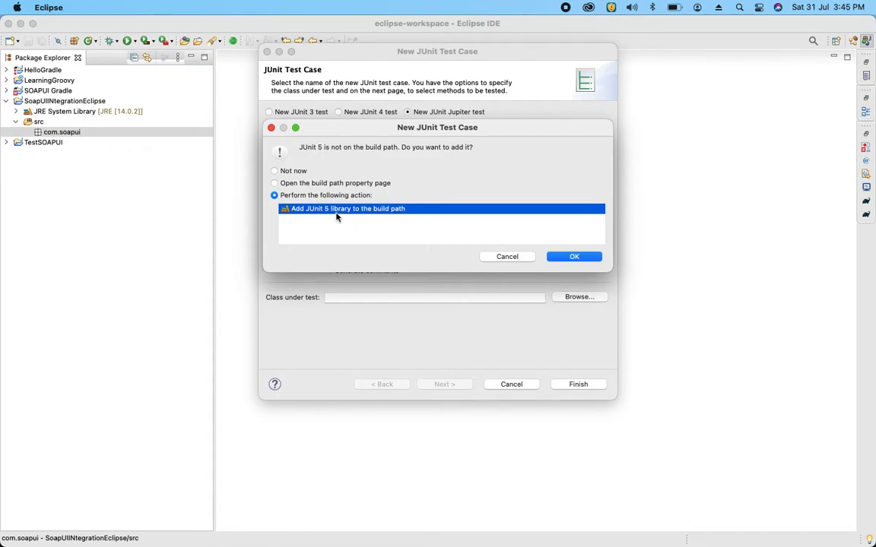
{"action": "mouse_move", "coordinate": [388, 104]}
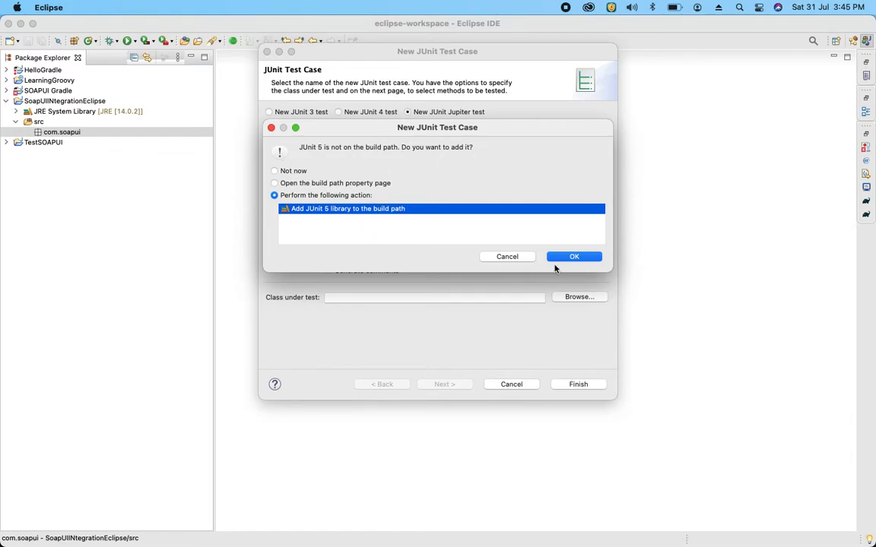
Confirm adding the JUnit 5 library to the build path
{"action": "left_click", "coordinate": [574, 256]}
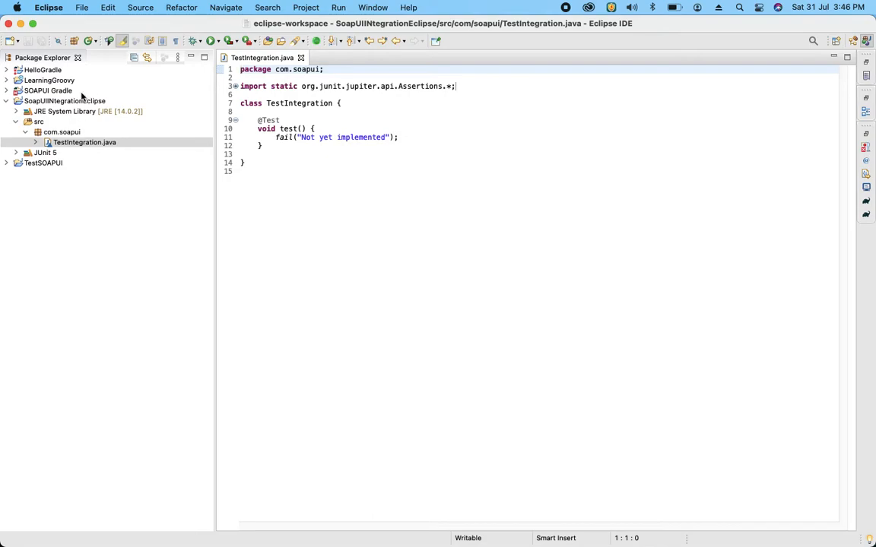
Open SoapUINtegrationEclipse's Properties and select Classpath under Java Build Path Libraries
{"action": "left_click", "coordinate": [64, 100]}
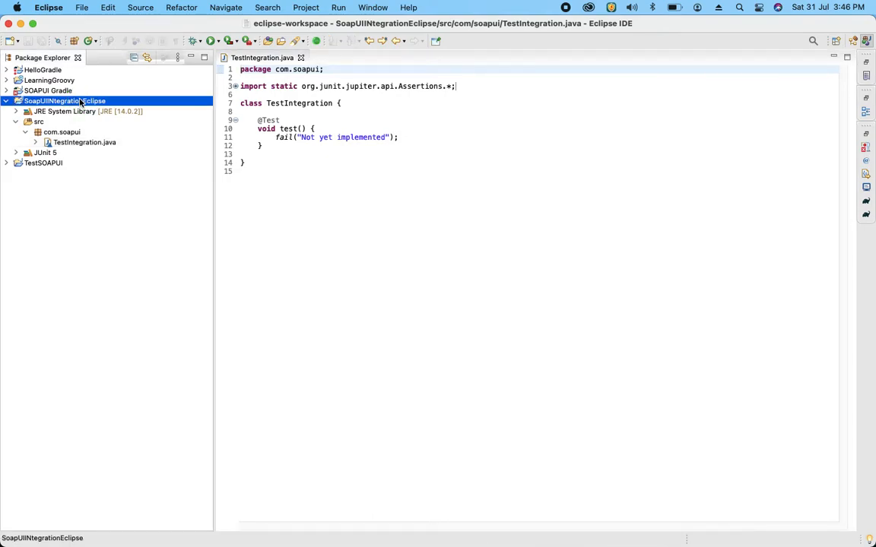
{"action": "right_click", "coordinate": [64, 101]}
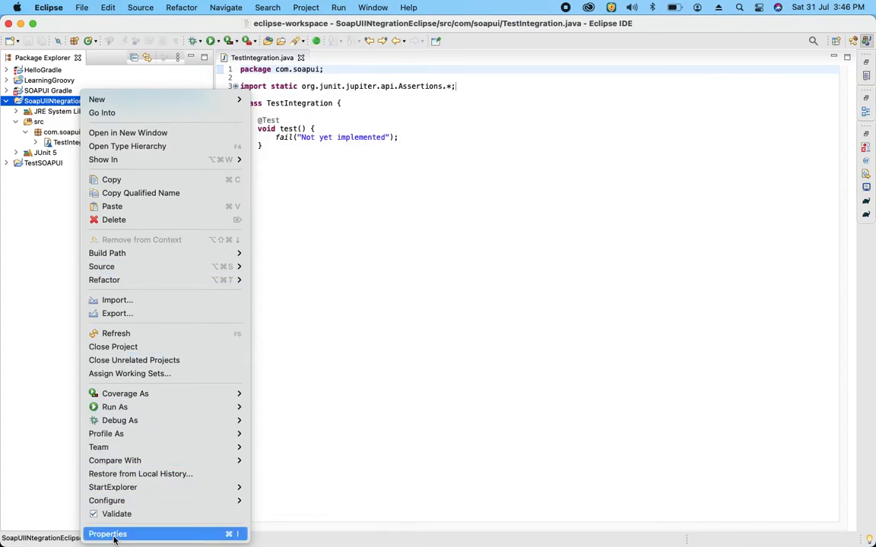
{"action": "left_click", "coordinate": [107, 534]}
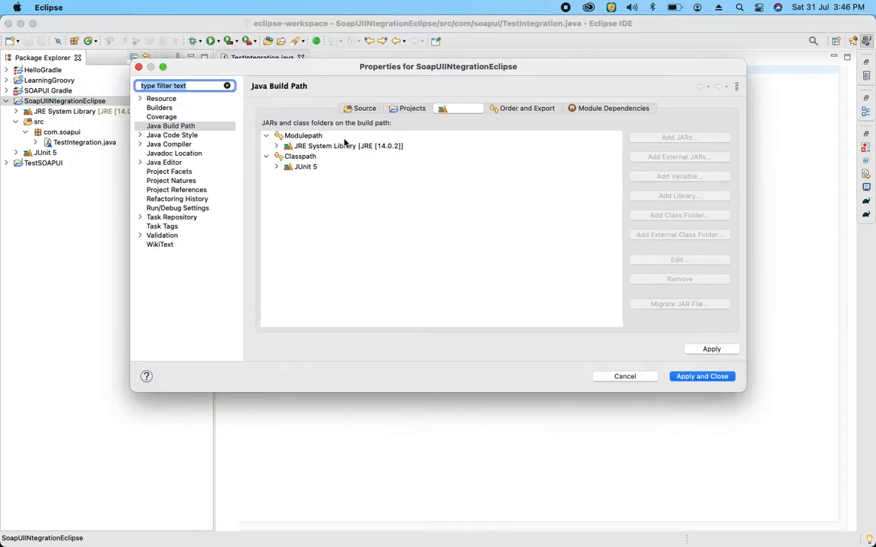
{"action": "left_click", "coordinate": [299, 156]}
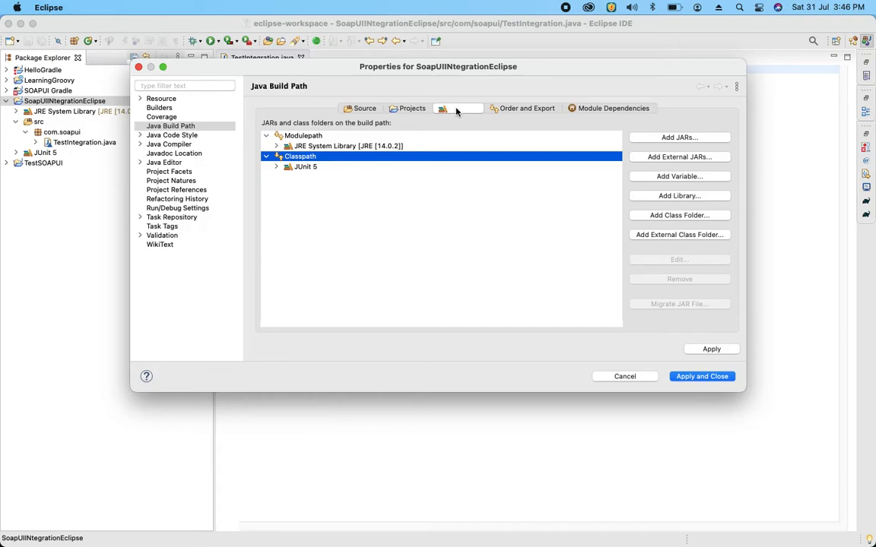
{"action": "mouse_move", "coordinate": [666, 158]}
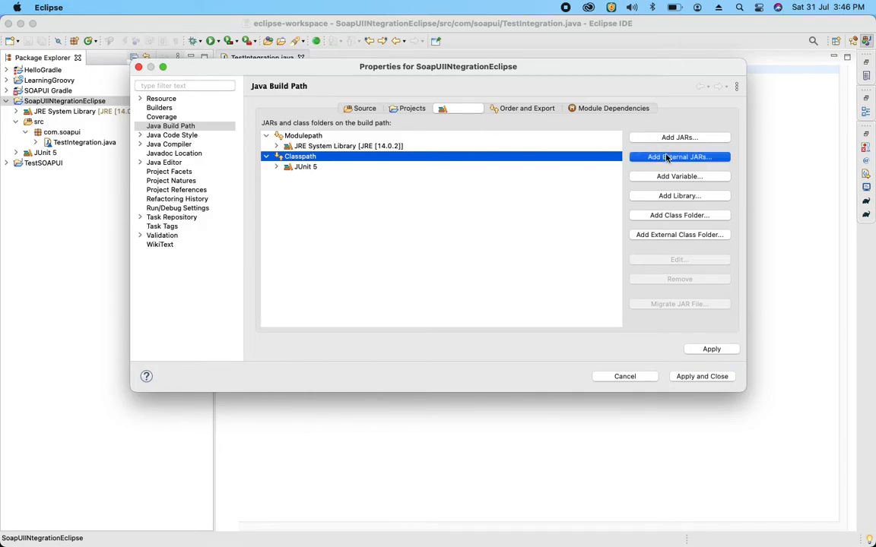
Add soapui-5.6.0.jar from the SoapUI-5.6.0.app bundle to the Classpath as an external JAR
{"action": "left_click", "coordinate": [678, 157]}
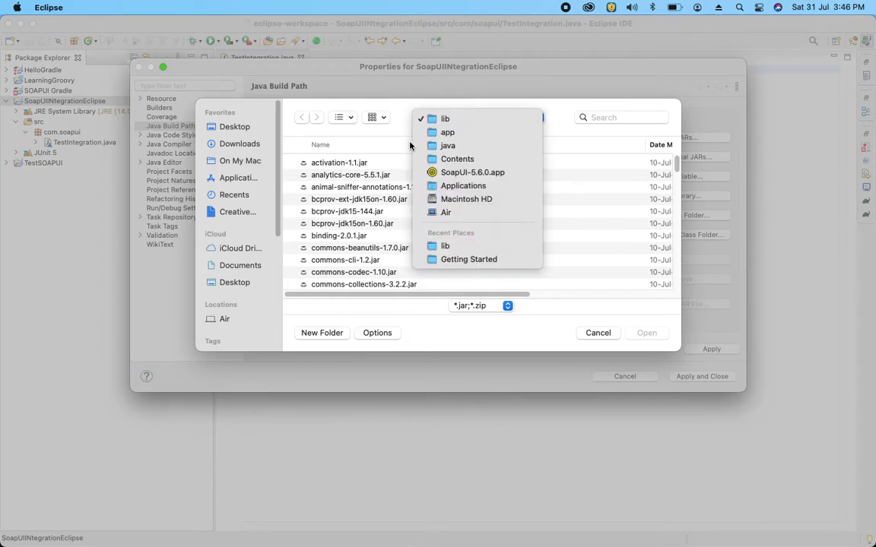
{"action": "mouse_move", "coordinate": [404, 148]}
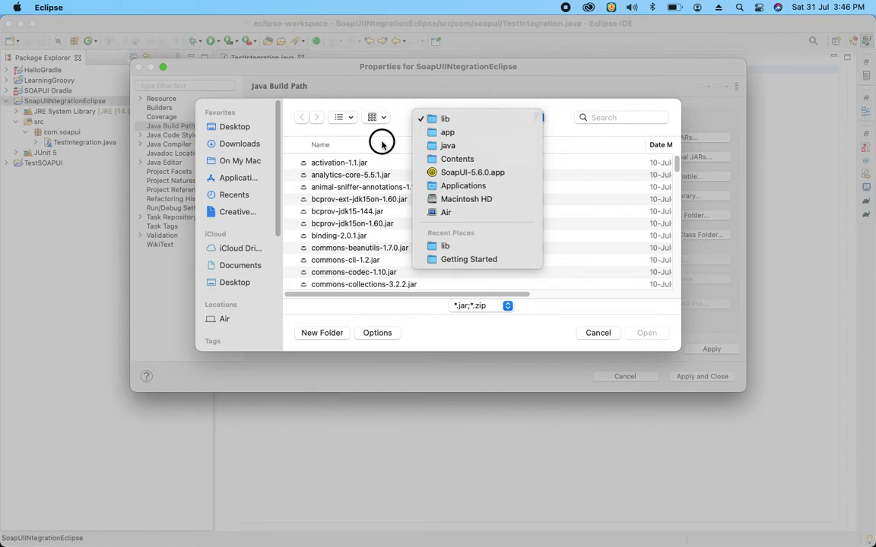
{"action": "left_click", "coordinate": [444, 117]}
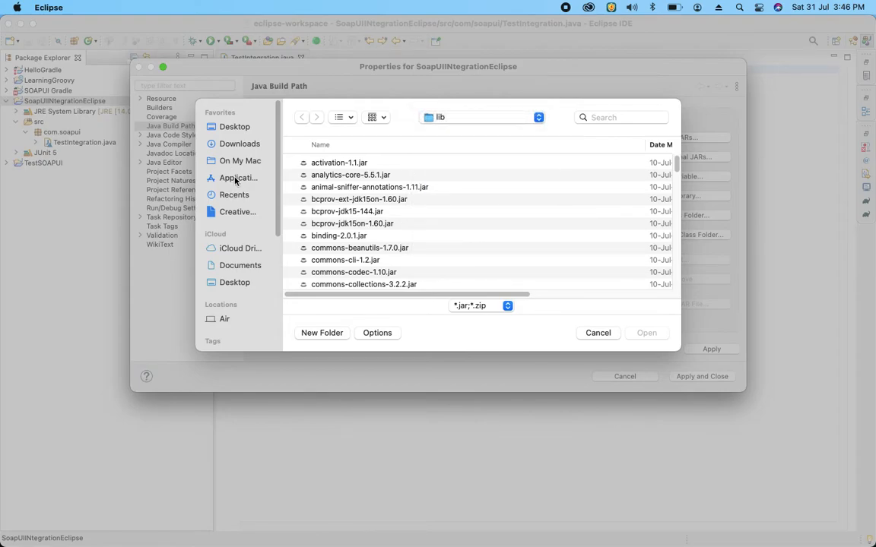
{"action": "left_click", "coordinate": [238, 178]}
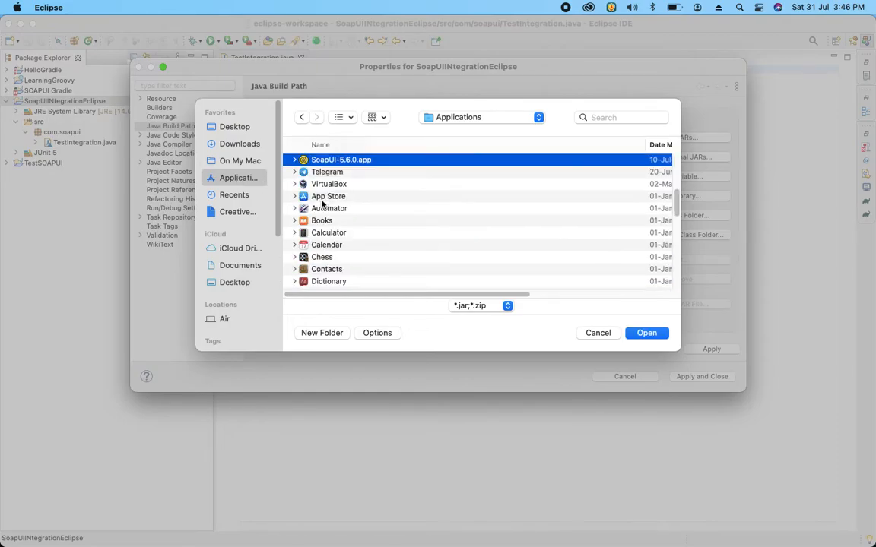
{"action": "left_click", "coordinate": [294, 160]}
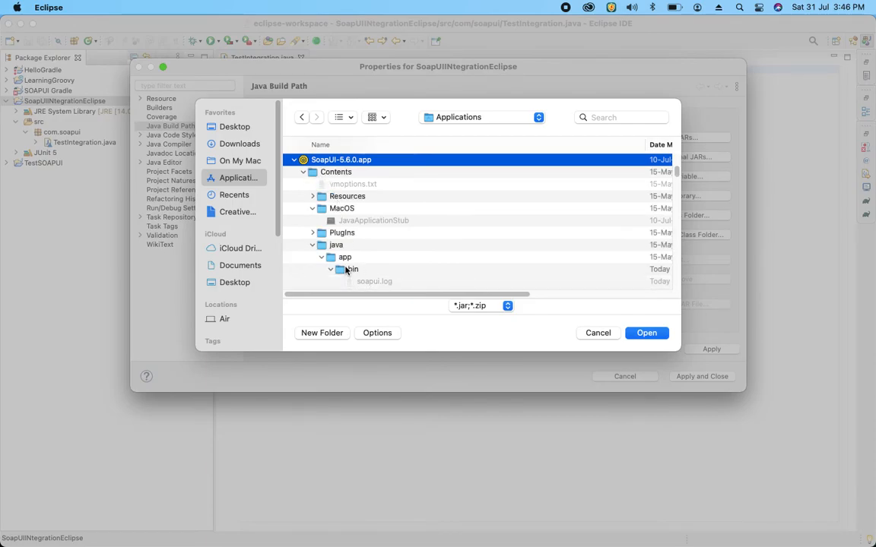
{"action": "mouse_move", "coordinate": [344, 261]}
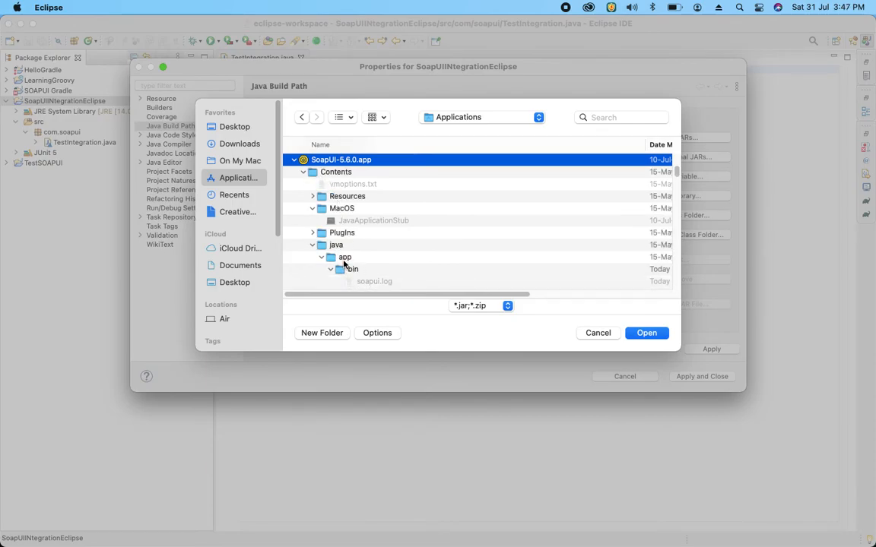
{"action": "left_click", "coordinate": [345, 257]}
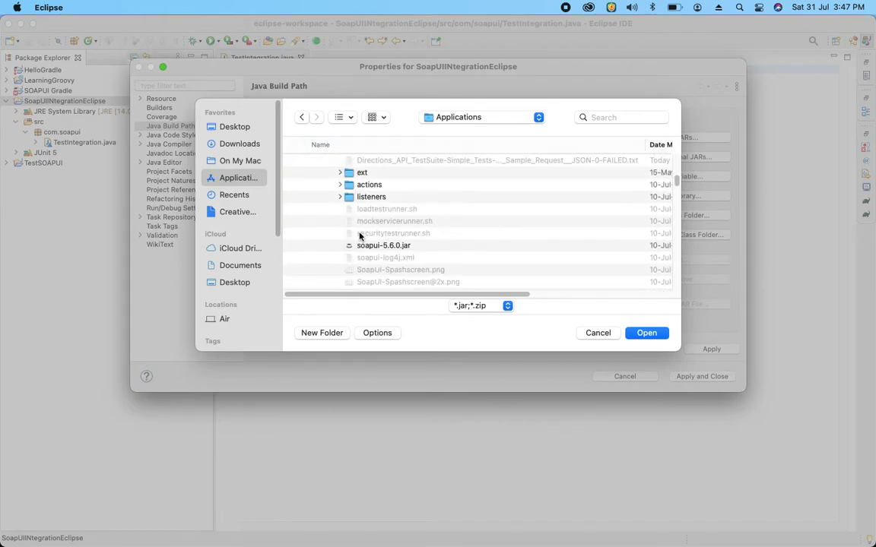
{"action": "left_click", "coordinate": [384, 245]}
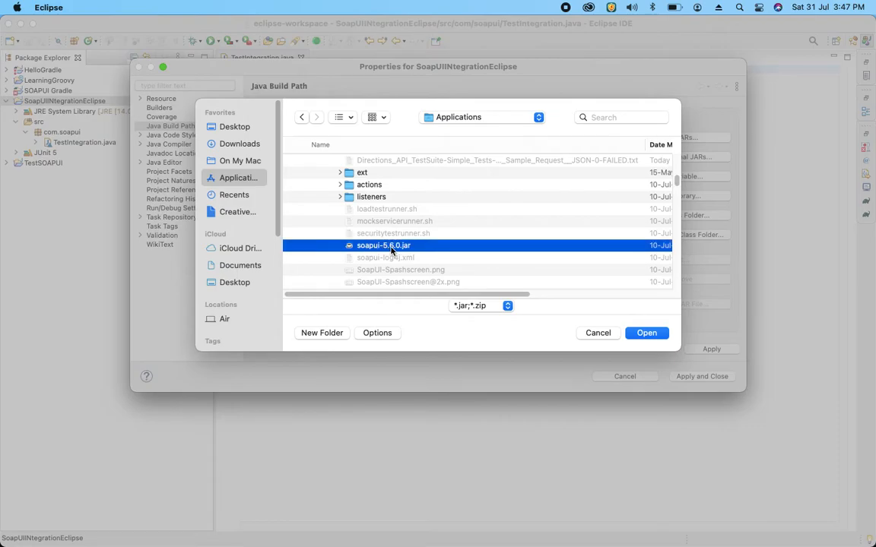
{"action": "mouse_move", "coordinate": [346, 238]}
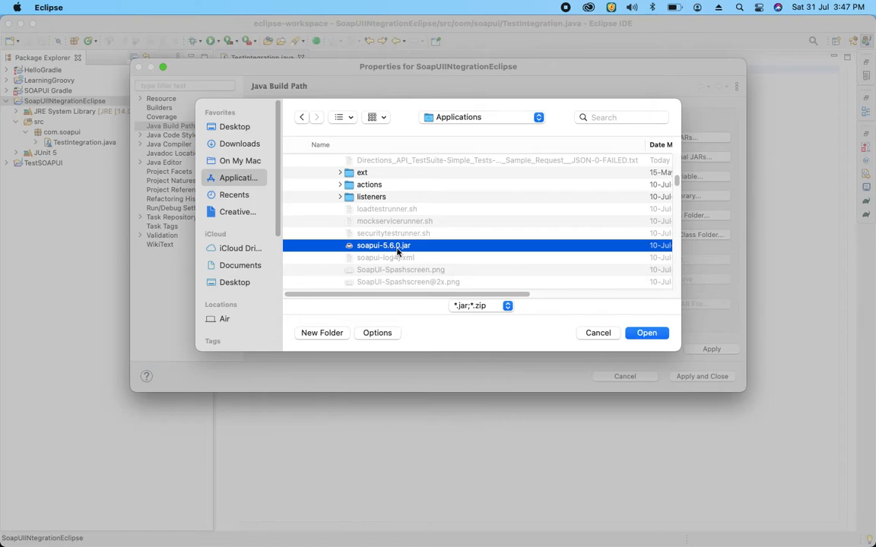
{"action": "mouse_move", "coordinate": [389, 250]}
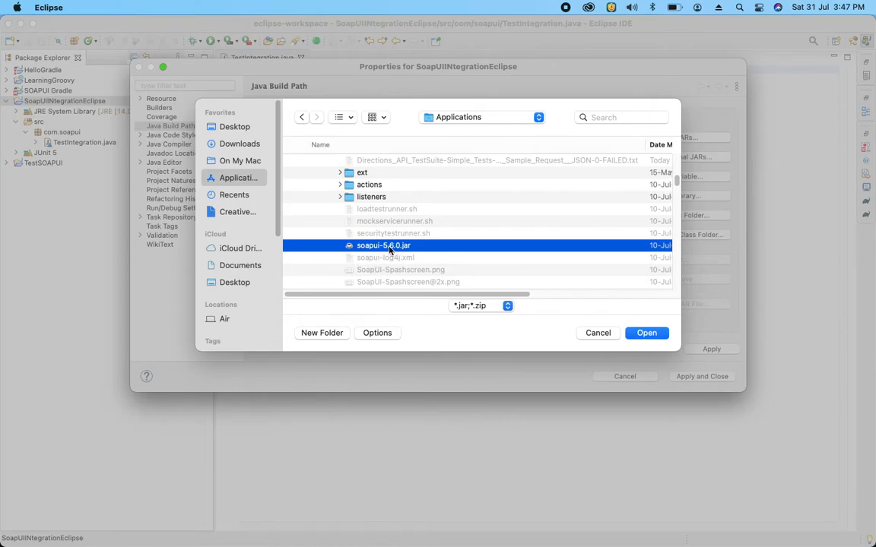
{"action": "mouse_move", "coordinate": [402, 248]}
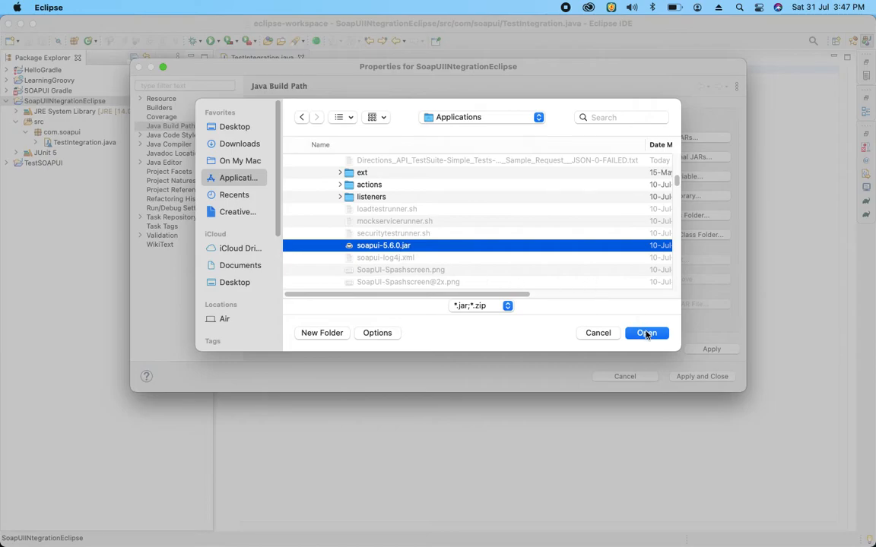
{"action": "left_click", "coordinate": [646, 333]}
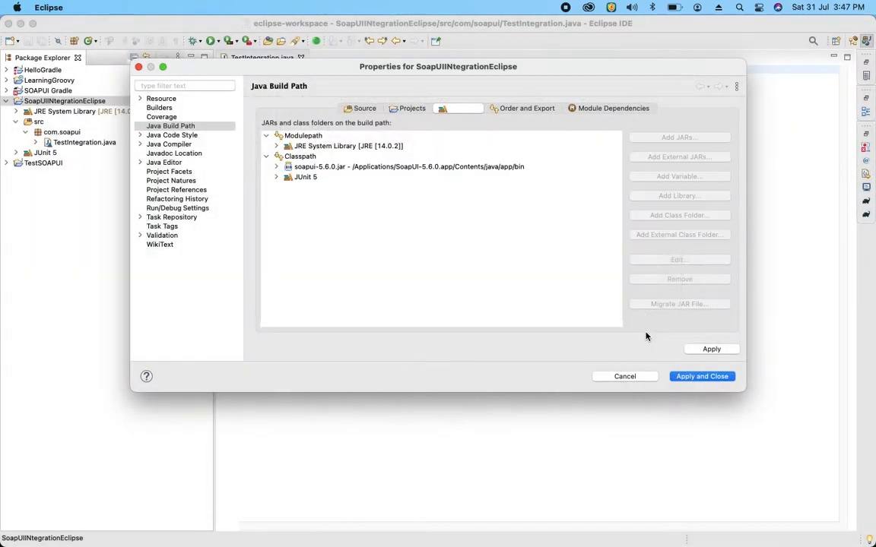
Add all jars from SoapUI's lib folder to the Classpath and apply
{"action": "left_click", "coordinate": [300, 156]}
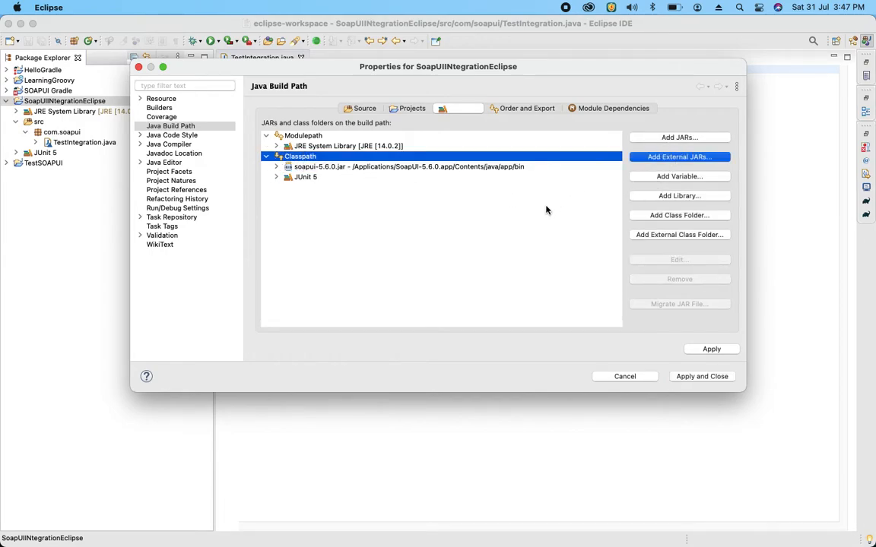
{"action": "left_click", "coordinate": [679, 156]}
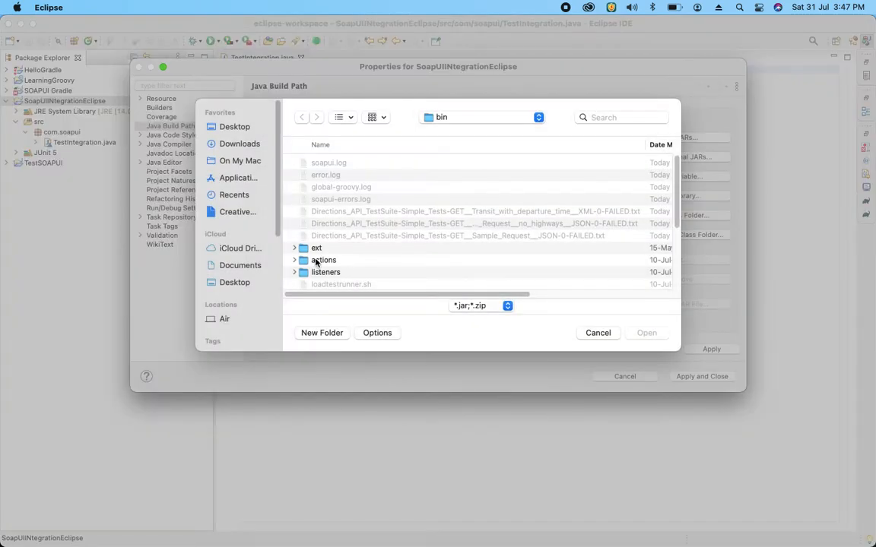
{"action": "scroll", "scroll_direction": "down", "scroll_amount": 3}
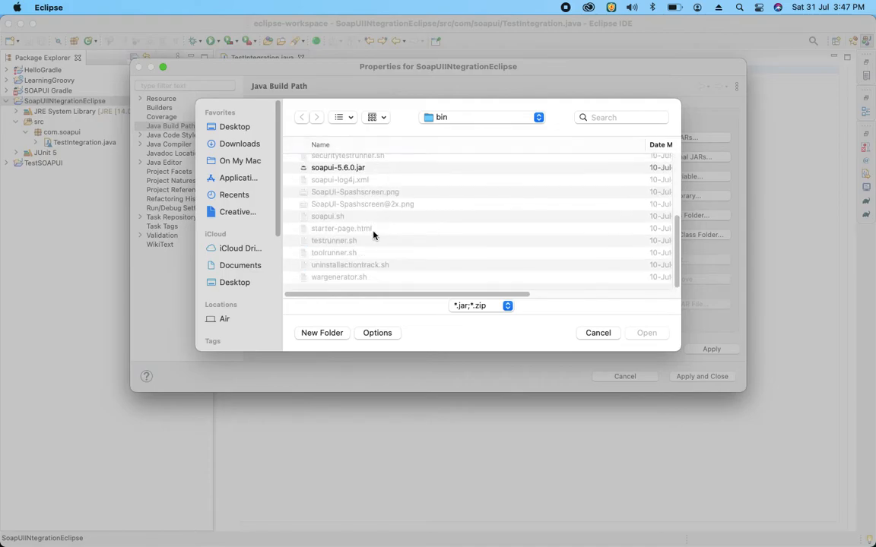
{"action": "scroll", "scroll_direction": "down", "scroll_amount": 3}
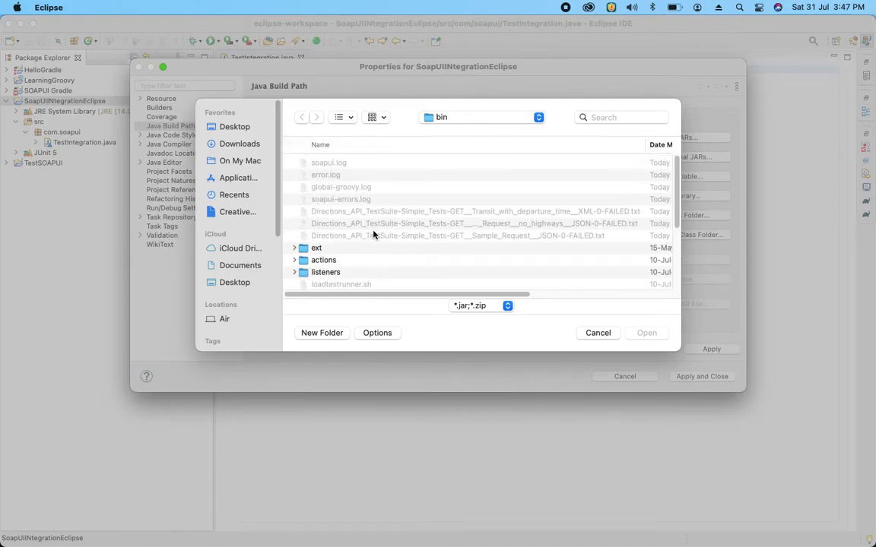
{"action": "left_click", "coordinate": [483, 116]}
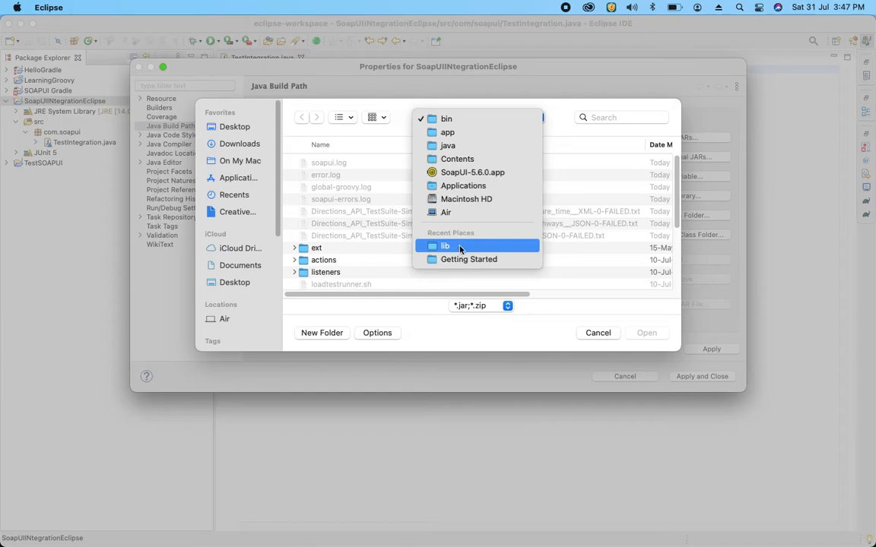
{"action": "left_click", "coordinate": [445, 245]}
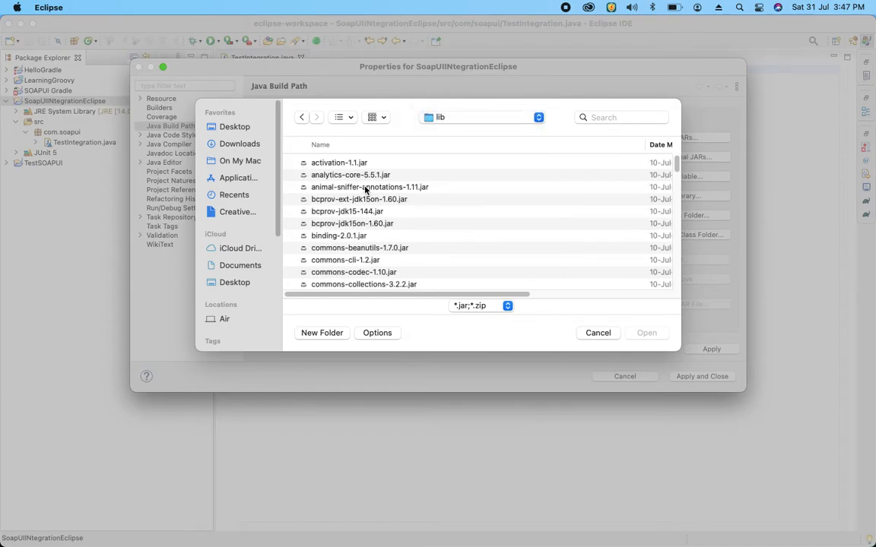
{"action": "mouse_move", "coordinate": [331, 169]}
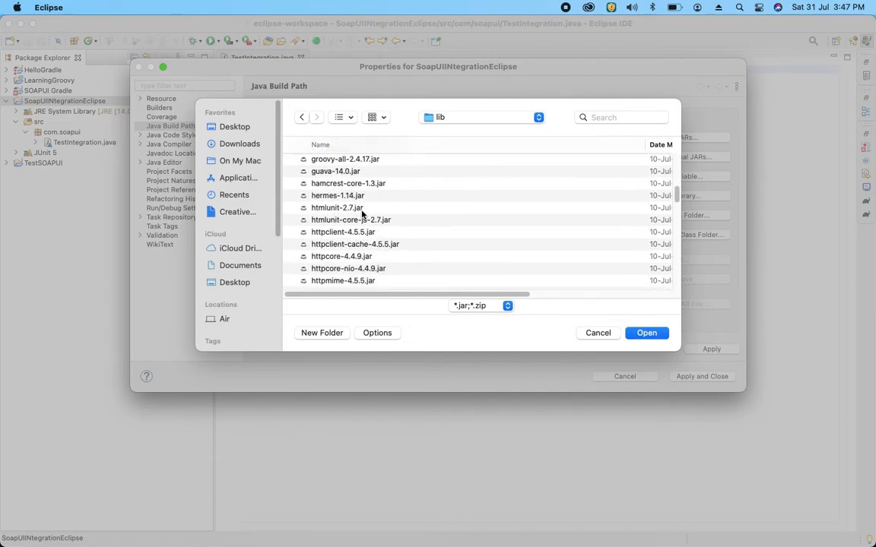
{"action": "scroll", "scroll_direction": "down", "scroll_amount": 3}
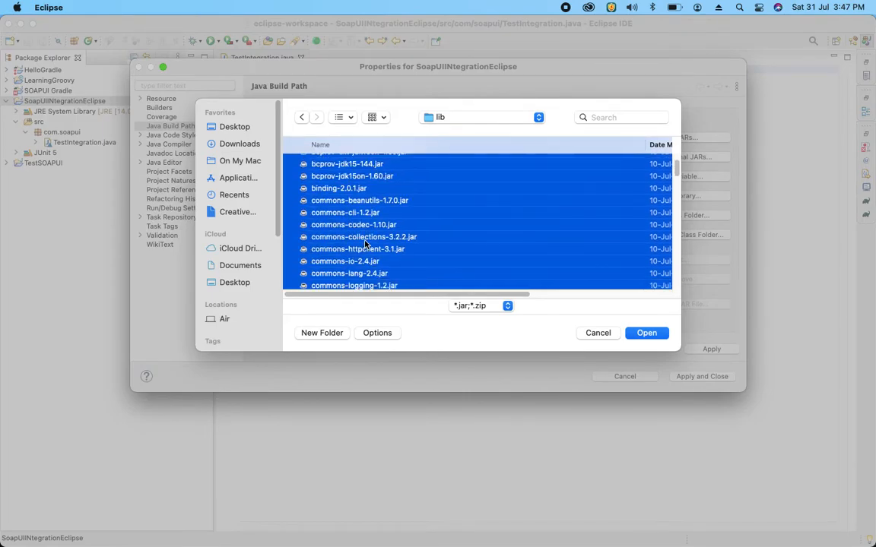
{"action": "left_click", "coordinate": [646, 333]}
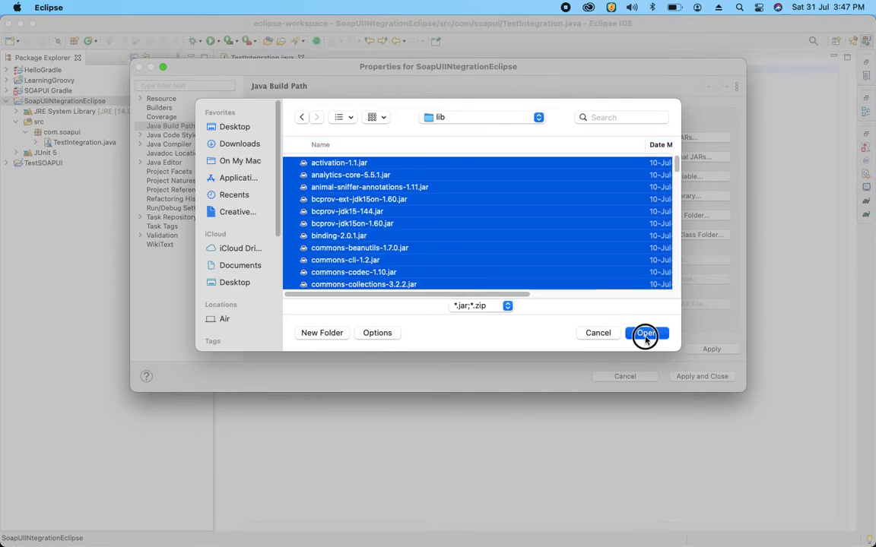
{"action": "left_click", "coordinate": [646, 333]}
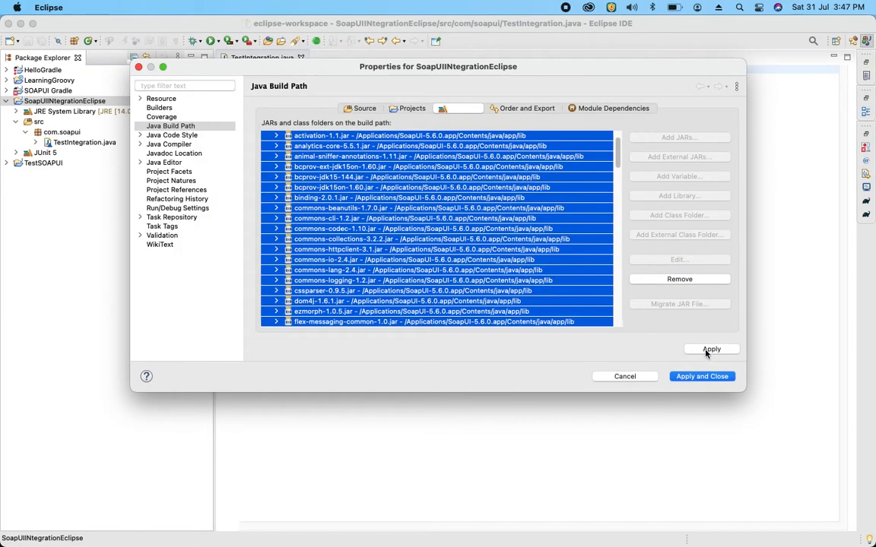
{"action": "left_click", "coordinate": [711, 349]}
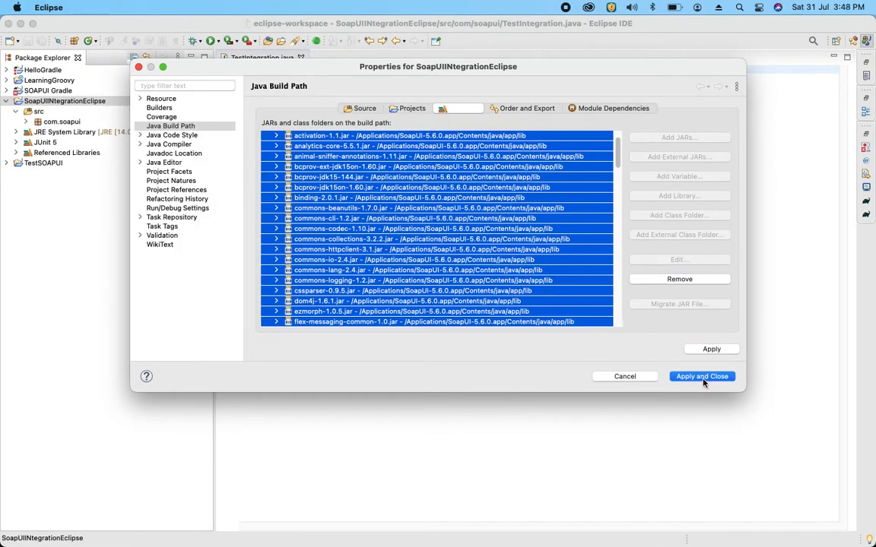
Close the build path settings and replace the fail placeholder with a SoapUITestCaseRunner type
{"action": "left_click", "coordinate": [701, 376]}
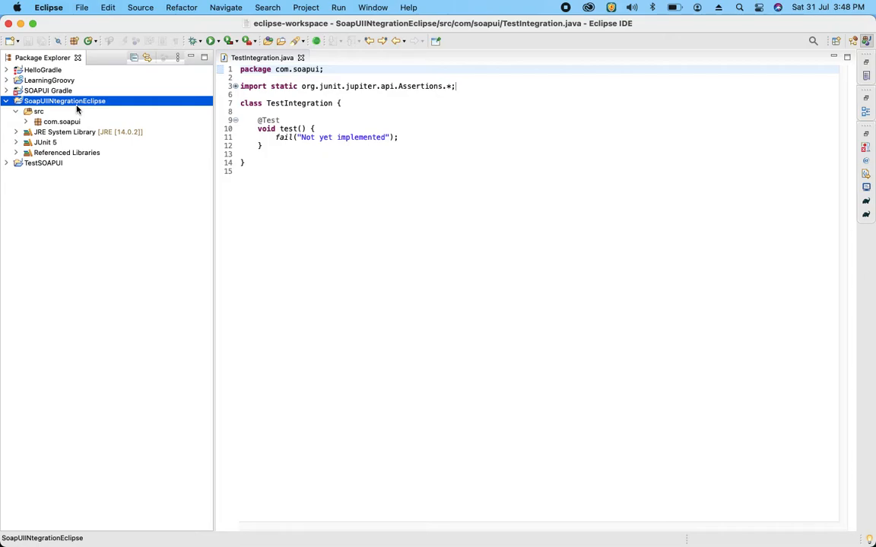
{"action": "left_click", "coordinate": [346, 137]}
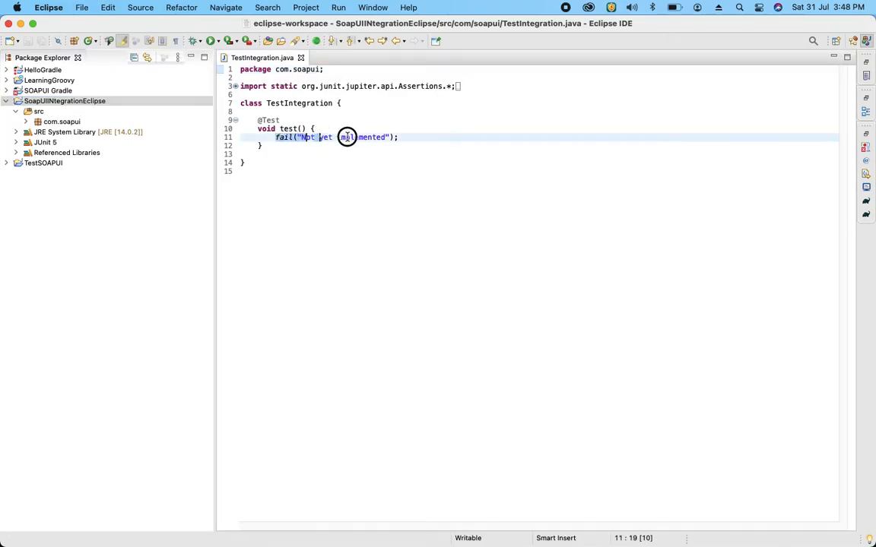
{"action": "key", "text": "Delete"}
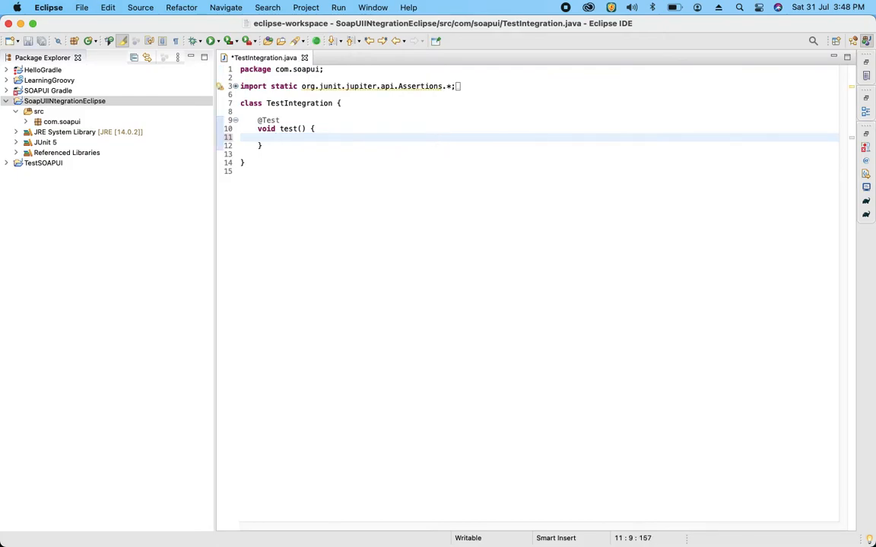
{"action": "type", "text": "SoapuiTest"}
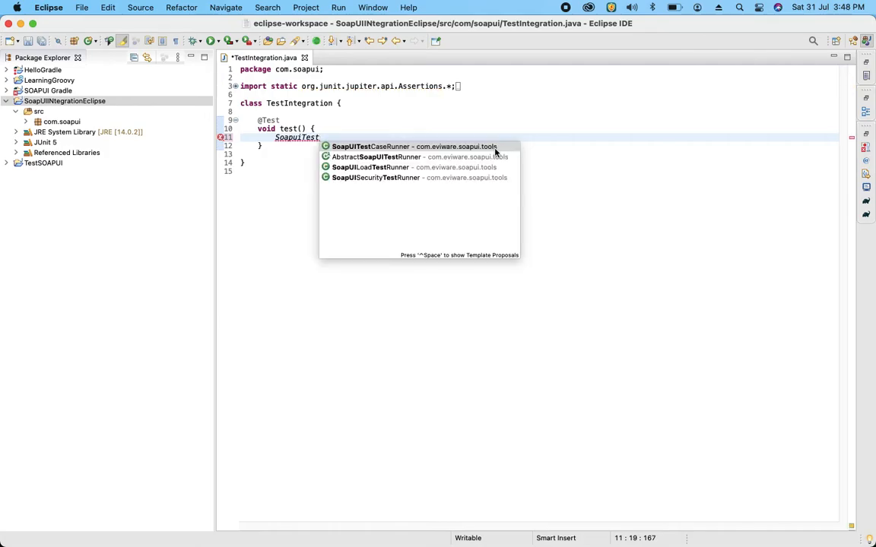
{"action": "left_click", "coordinate": [414, 146]}
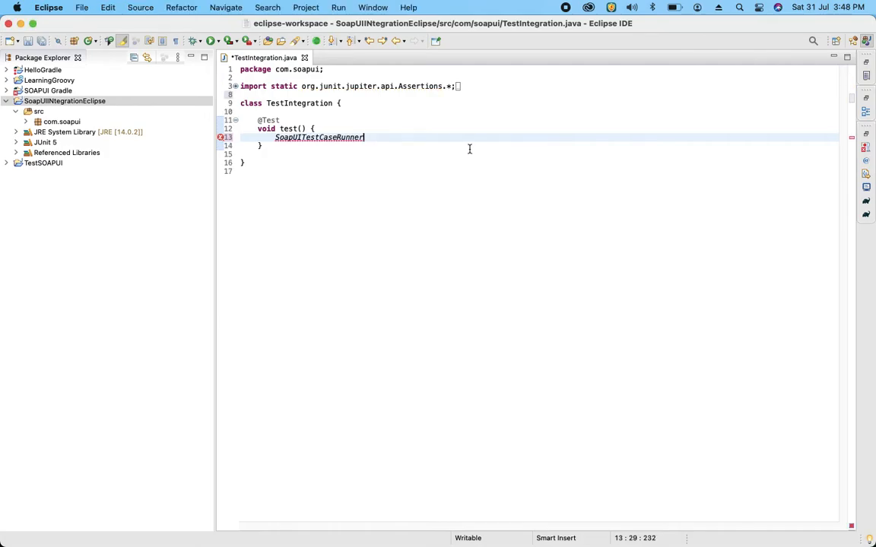
Declare testObj as a new SoapUITestCaseRunner instance
{"action": "type", "text": "test"}
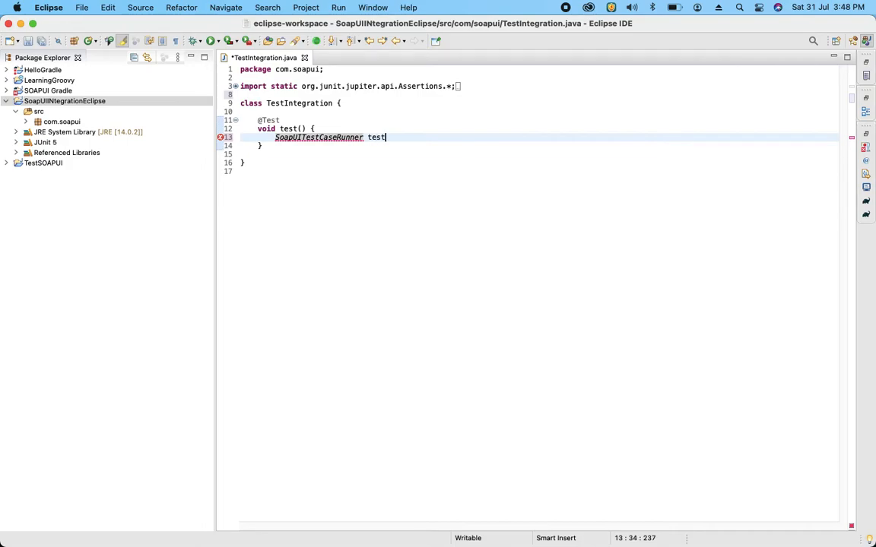
{"action": "type", "text": "Obj"}
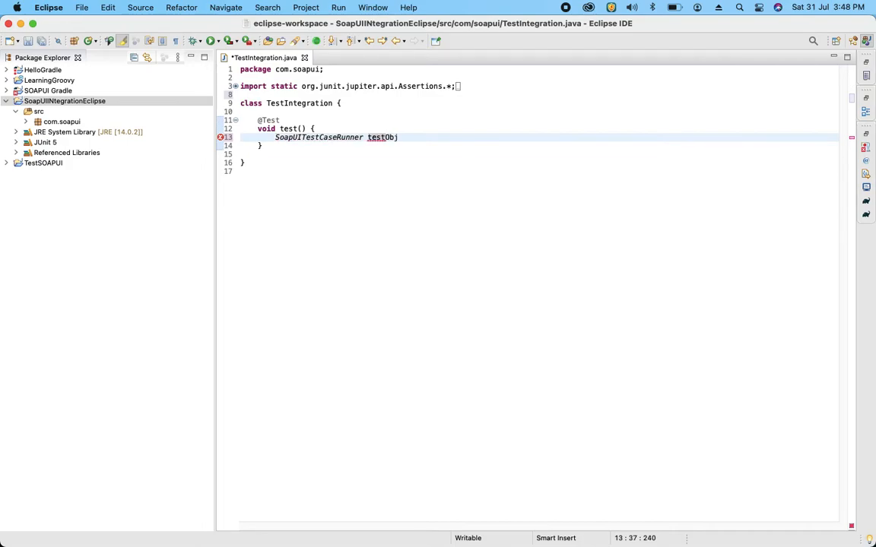
{"action": "type", "text": "="}
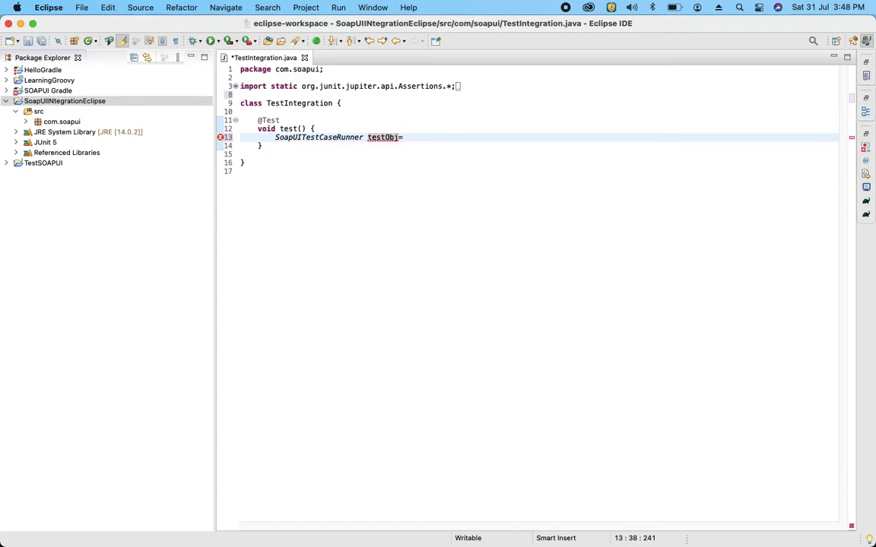
{"action": "type", "text": "= new Soa"}
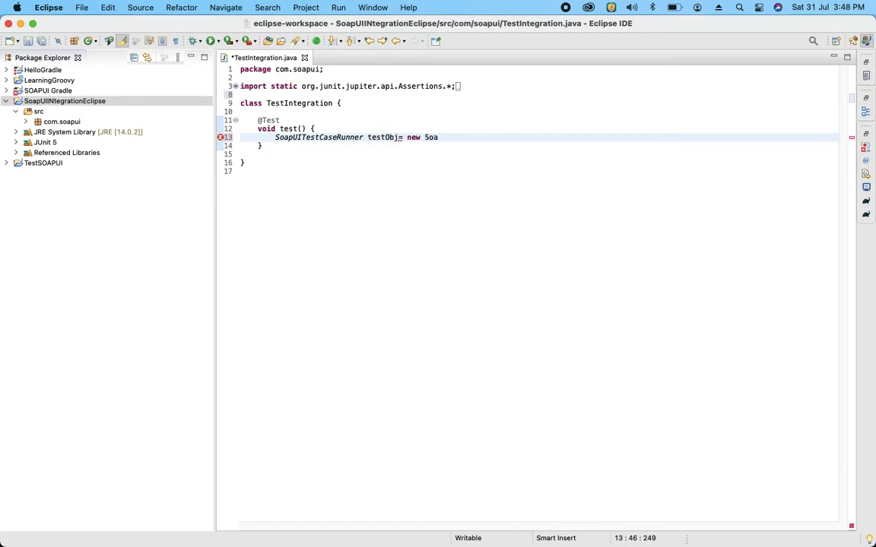
{"action": "type", "text": "pui"}
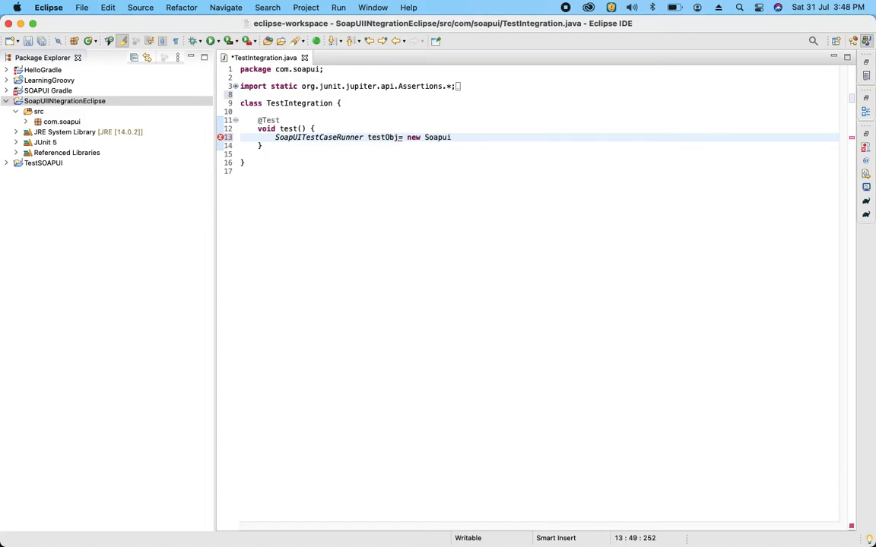
Begin a setProjectFile call on testObj
{"action": "type", "text": "test"}
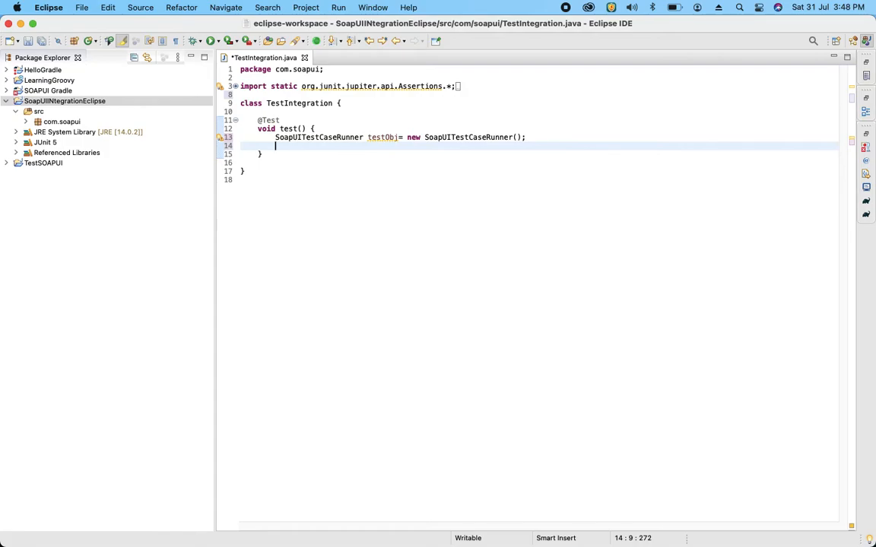
{"action": "type", "text": "test"}
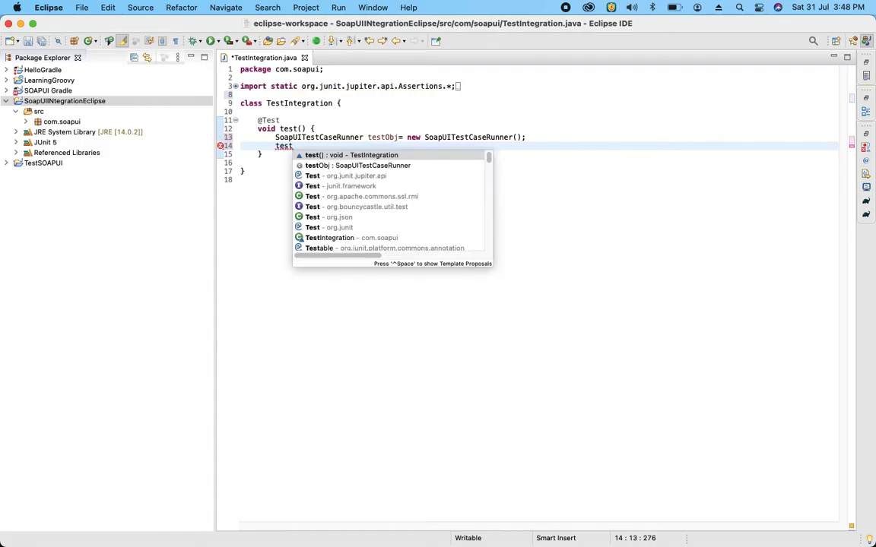
{"action": "left_click", "coordinate": [355, 165]}
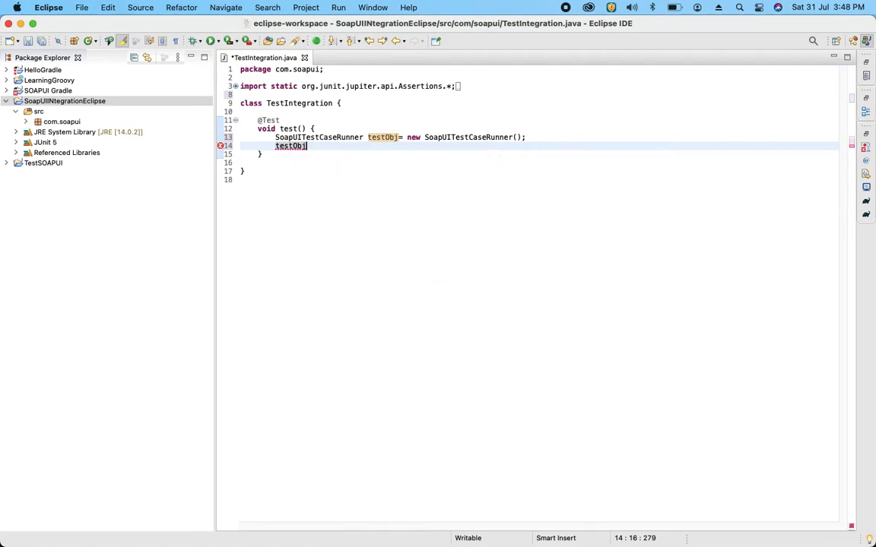
{"action": "type", "text": ".set"}
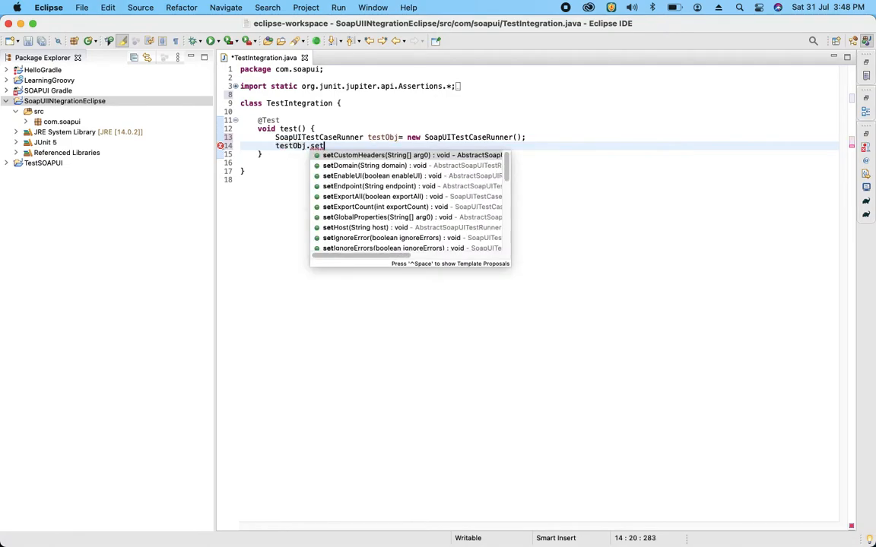
{"action": "type", "text": "ProjectFile(\"\");"}
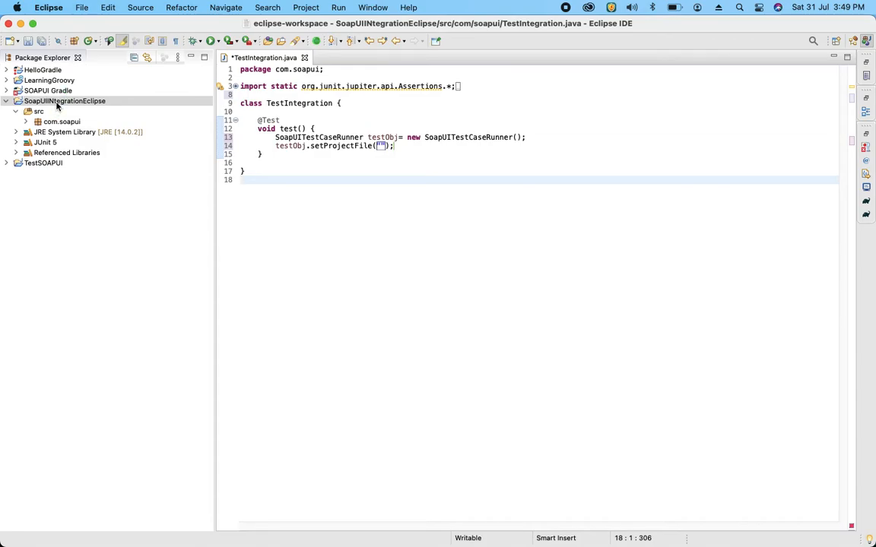
Create a new folder named SrcFolder in the SoapUINtegrationEclipse project
{"action": "right_click", "coordinate": [65, 101]}
{"action": "type", "text": "S"}
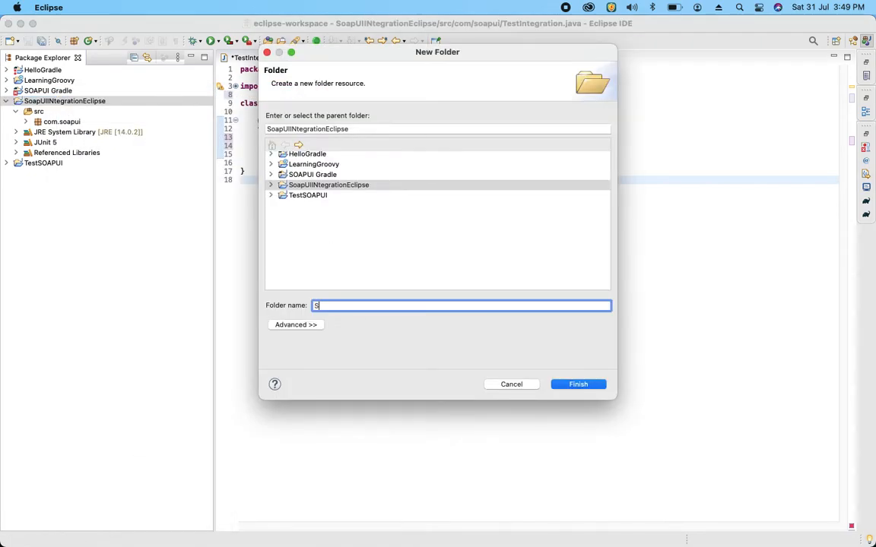
{"action": "type", "text": "rcFo"}
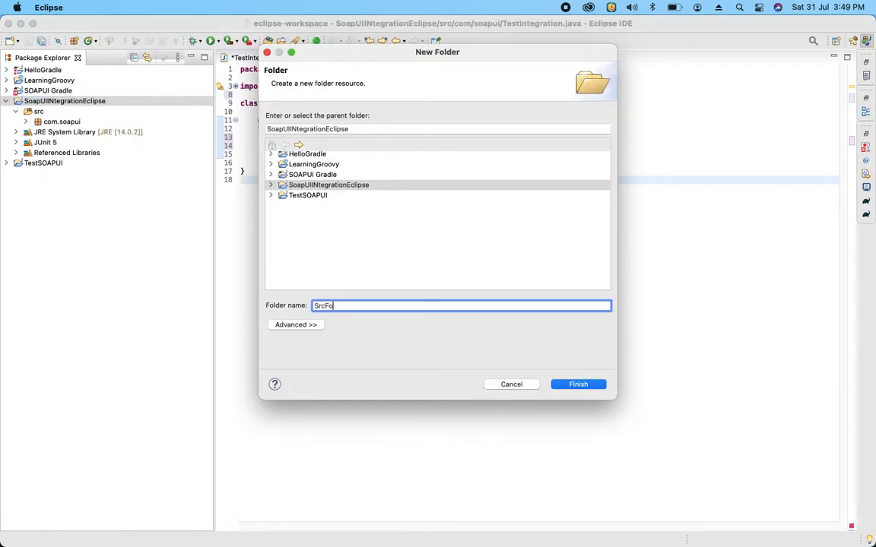
{"action": "type", "text": "lder"}
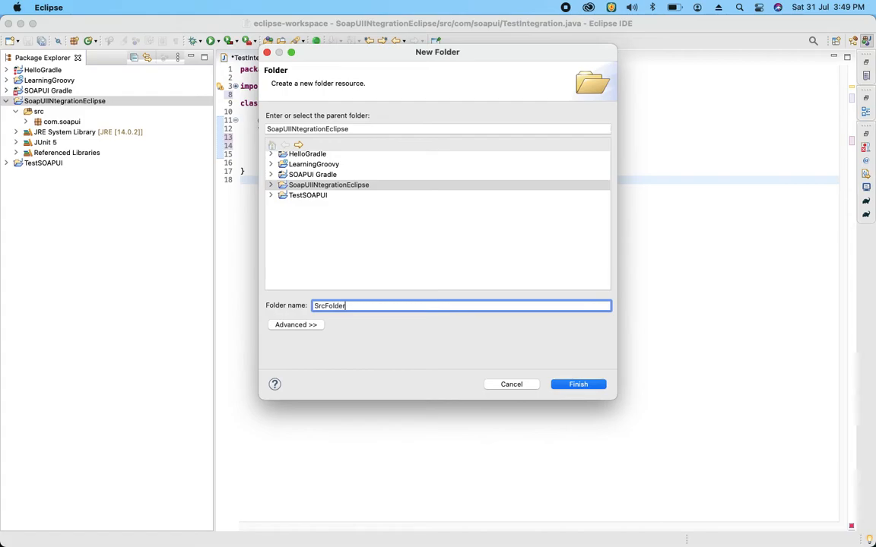
{"action": "left_click", "coordinate": [578, 384]}
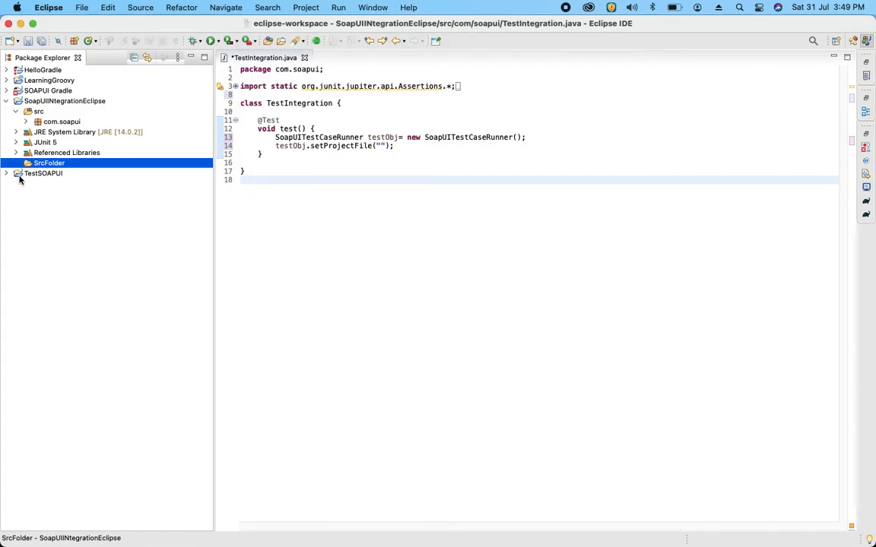
Copy EclipseIntegration-soapui-project.xml from TestSOAPUI/SOAPProject into SrcFolder
{"action": "left_click", "coordinate": [43, 174]}
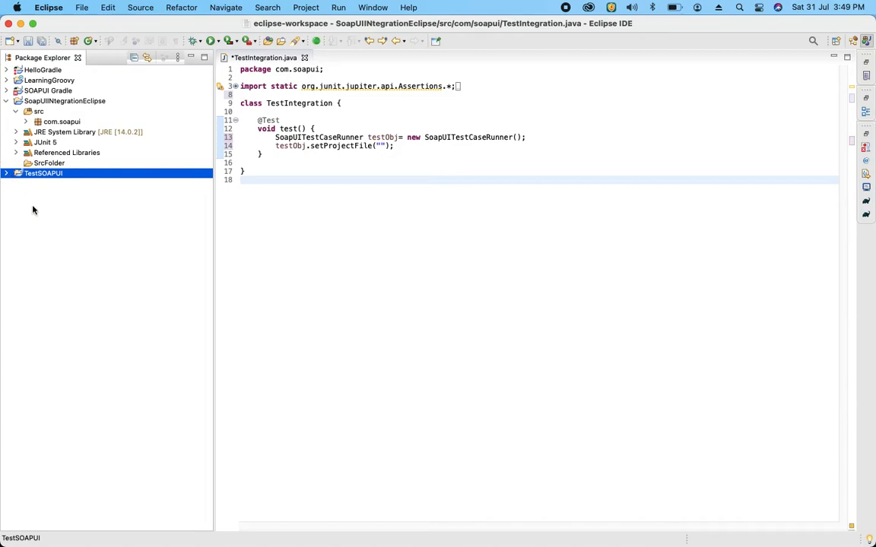
{"action": "left_click", "coordinate": [7, 173]}
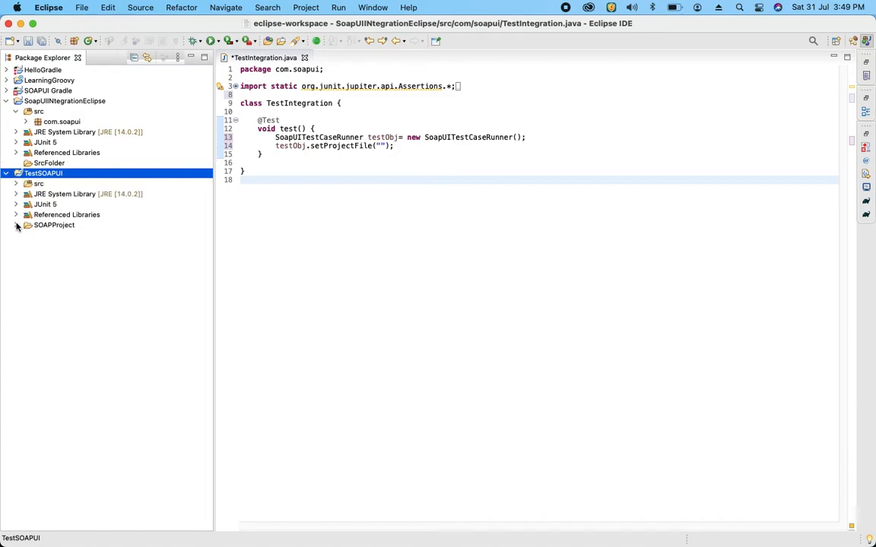
{"action": "left_click", "coordinate": [54, 225]}
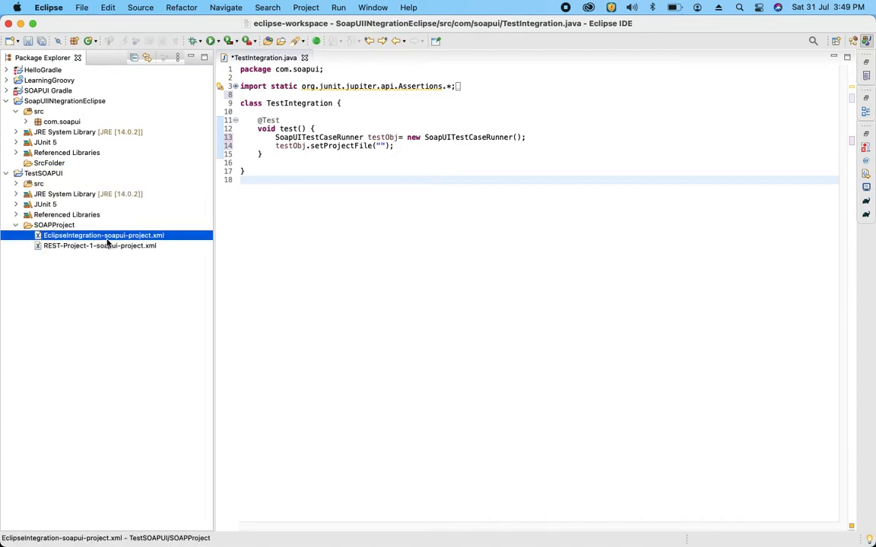
{"action": "right_click", "coordinate": [103, 235]}
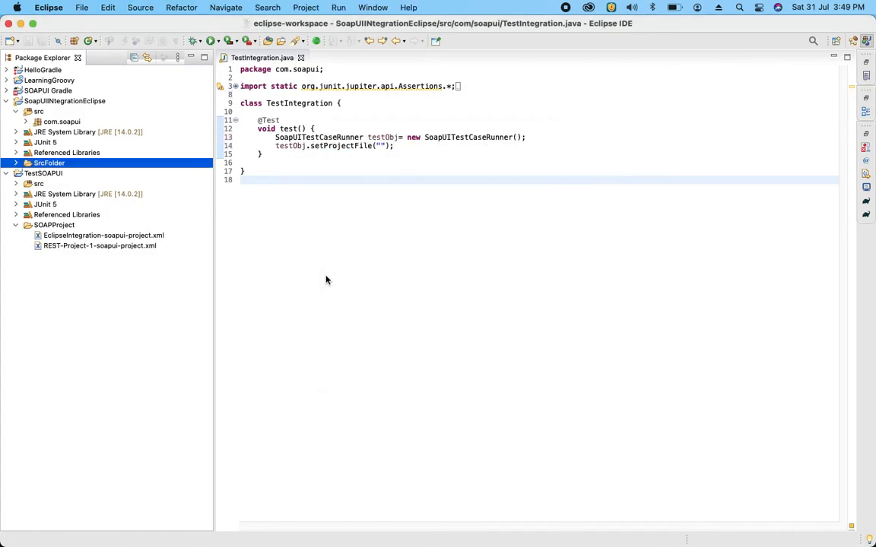
{"action": "left_click", "coordinate": [17, 163]}
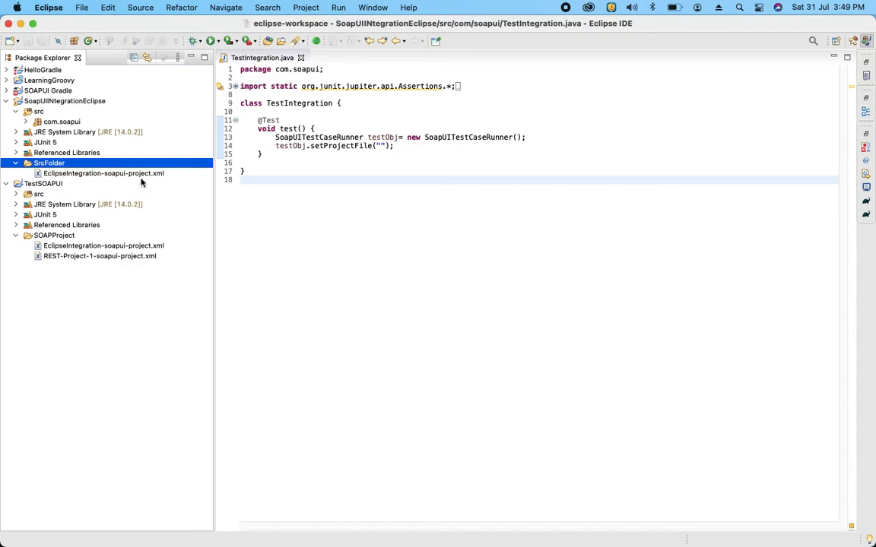
Pass ./SrcFolder/EclipseIntegration-soapui-project.xml to setProjectFile
{"action": "type", "text": "."}
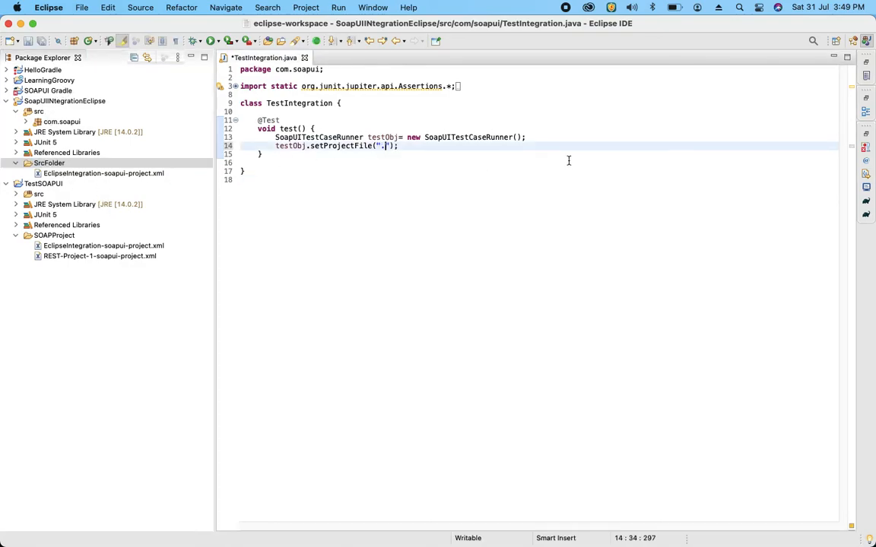
{"action": "type", "text": "/"}
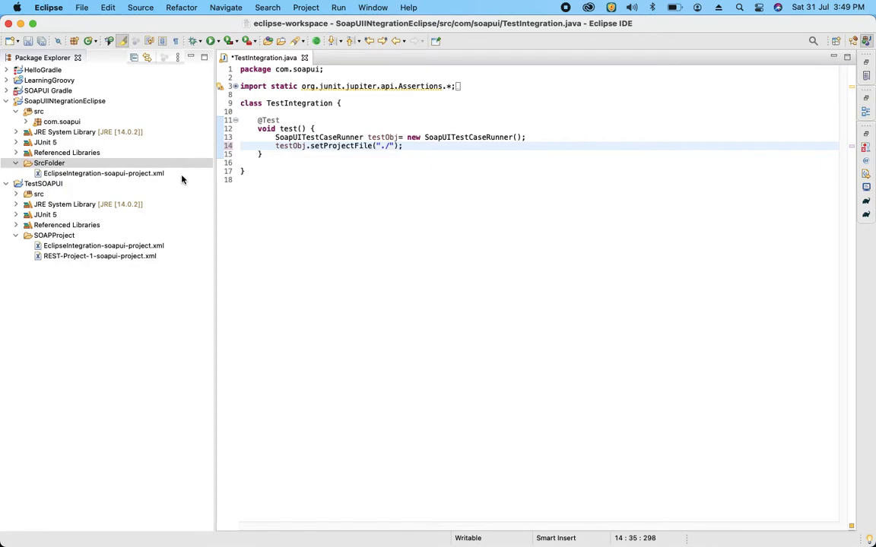
{"action": "type", "text": "SrcFolder"}
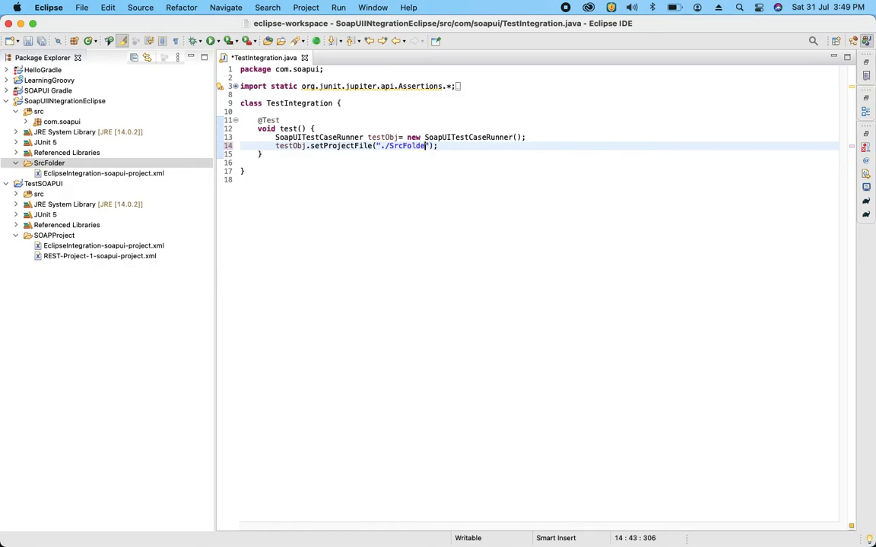
{"action": "type", "text": "r/"}
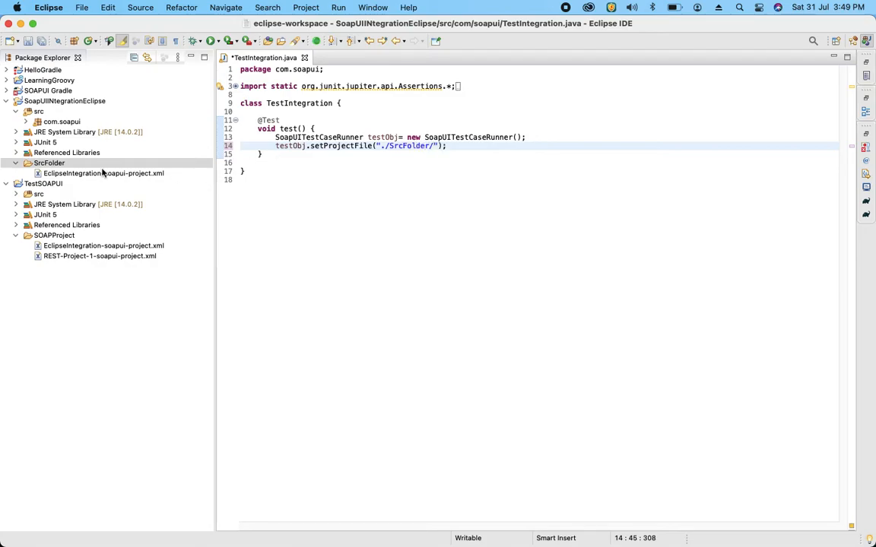
{"action": "right_click", "coordinate": [104, 173]}
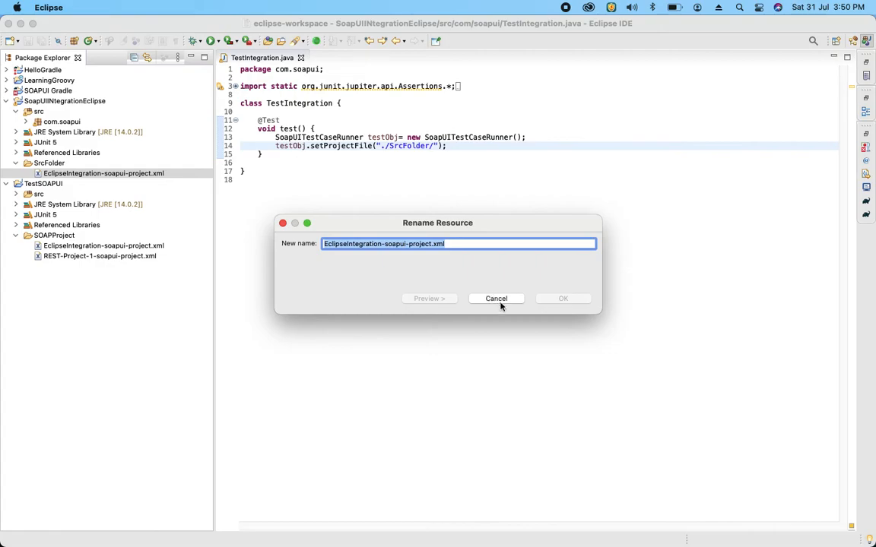
{"action": "left_click", "coordinate": [495, 298]}
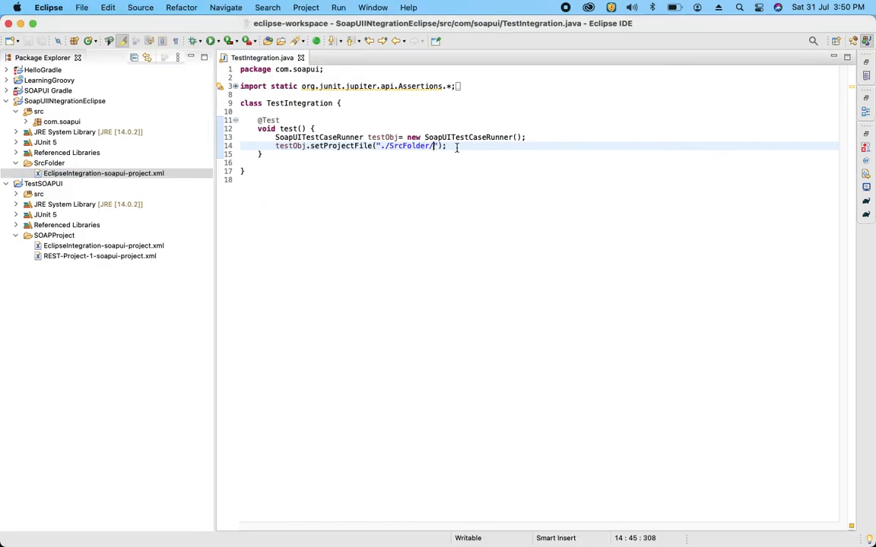
{"action": "type", "text": "EclipseIntegration-soapui-project.xml"}
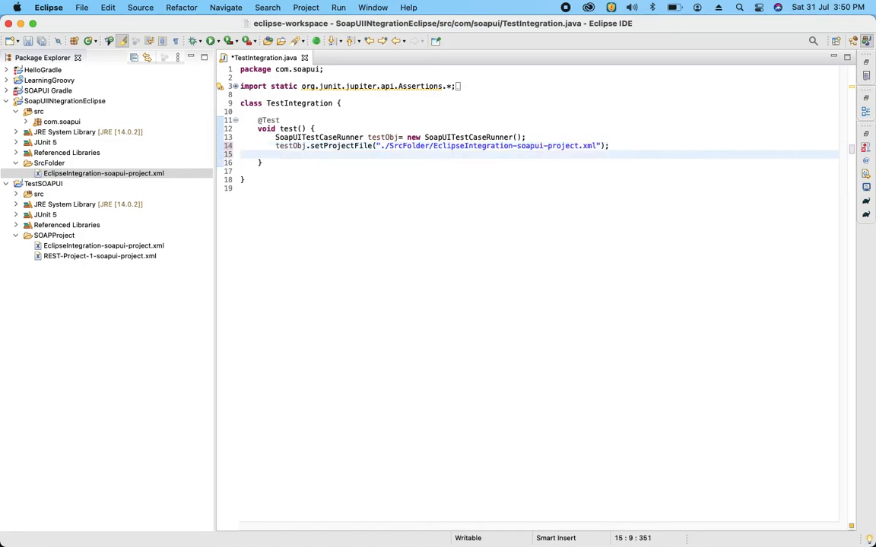
Add a testObj.run() call and declare the test throws Exception
{"action": "type", "text": "test"}
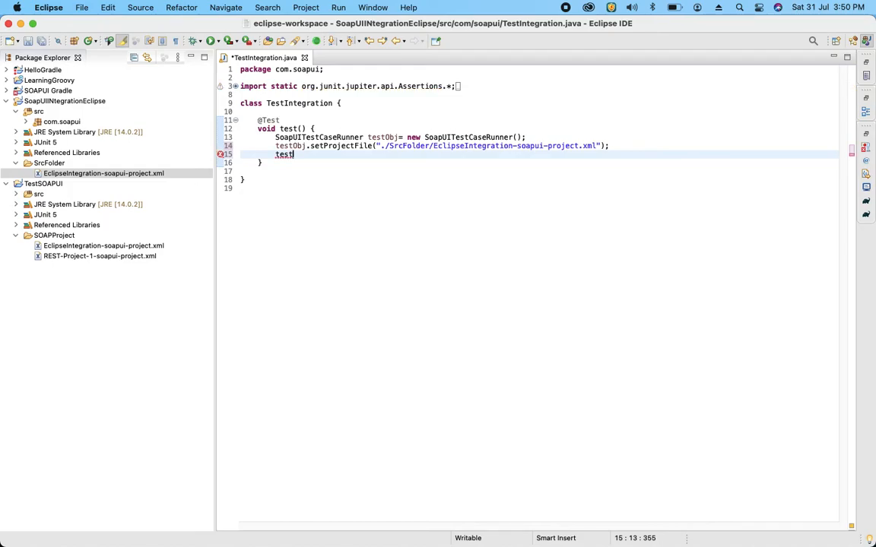
{"action": "type", "text": "Obj"}
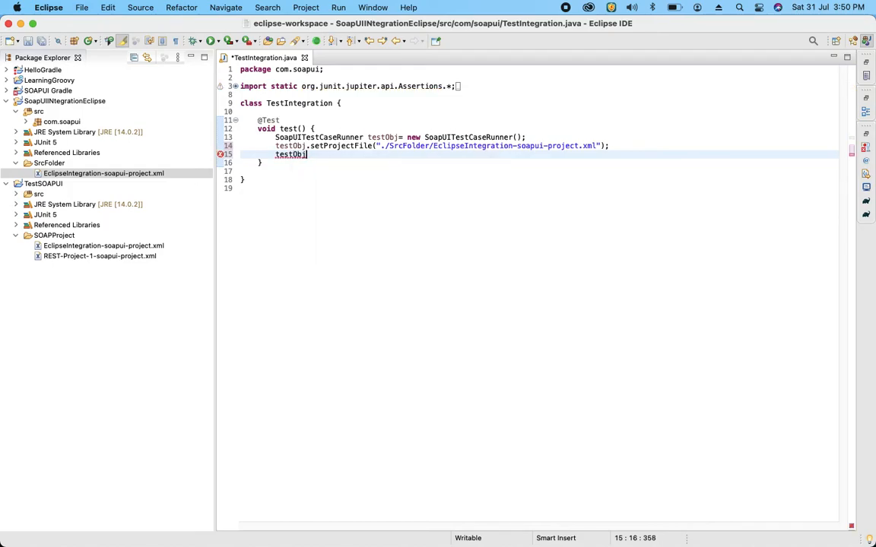
{"action": "type", "text": ".run"}
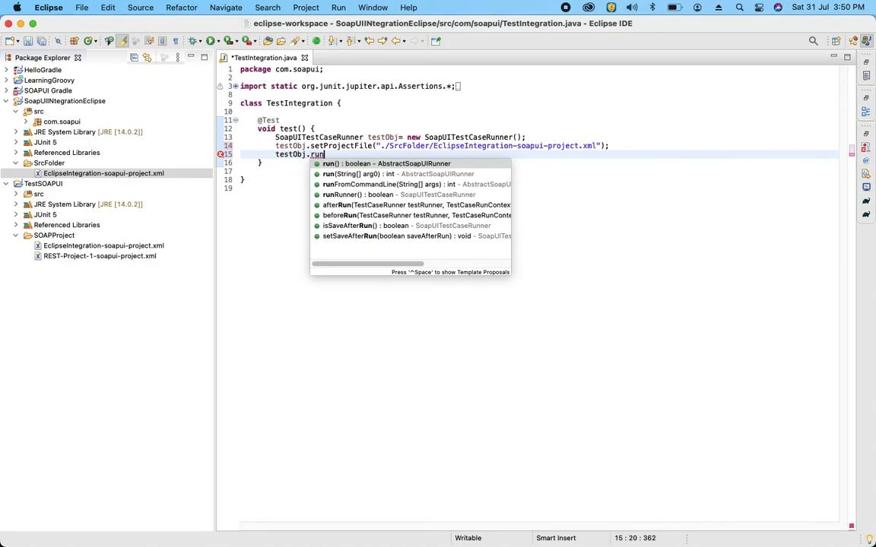
{"action": "left_click", "coordinate": [327, 163]}
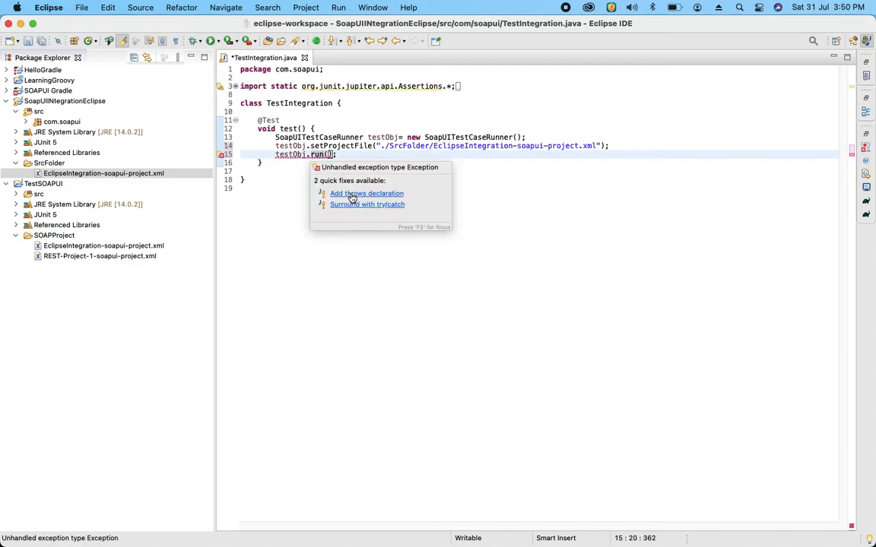
{"action": "left_click", "coordinate": [366, 193]}
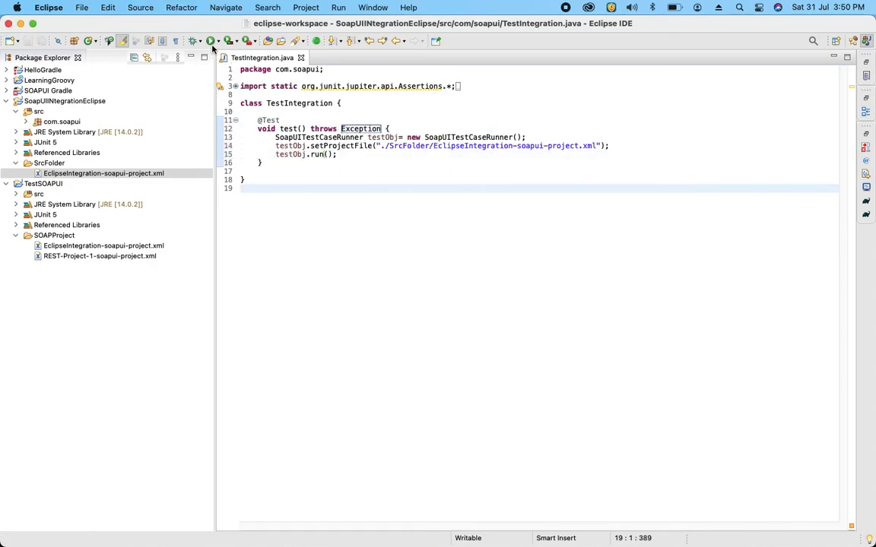
Run TestIntegration as a JUnit test and maximize the Console to read the output
{"action": "left_click", "coordinate": [192, 41]}
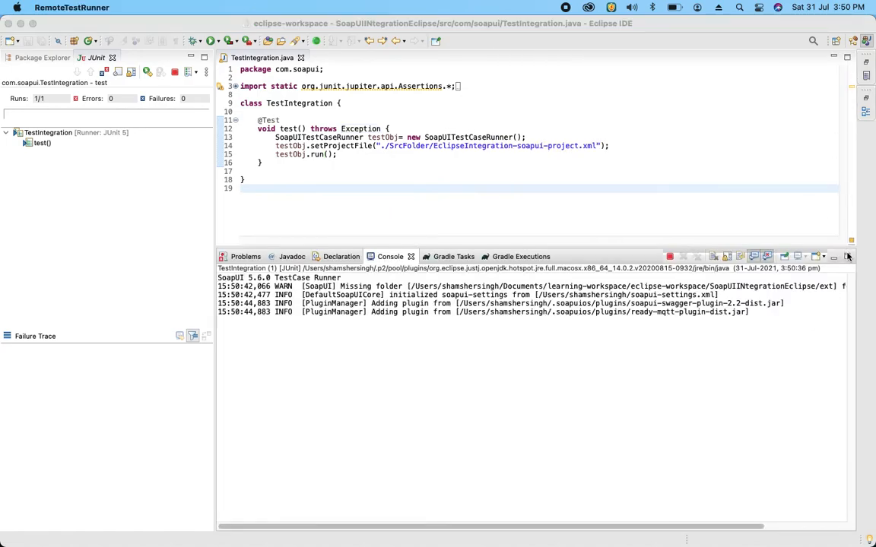
{"action": "double_click", "coordinate": [390, 256]}
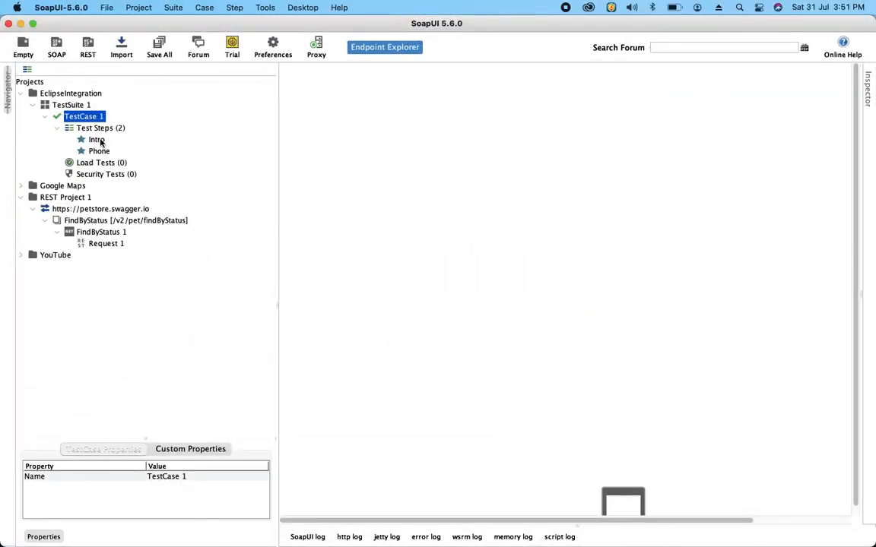
Open the Intro test step's script under TestCase 1 and run it
{"action": "double_click", "coordinate": [97, 139]}
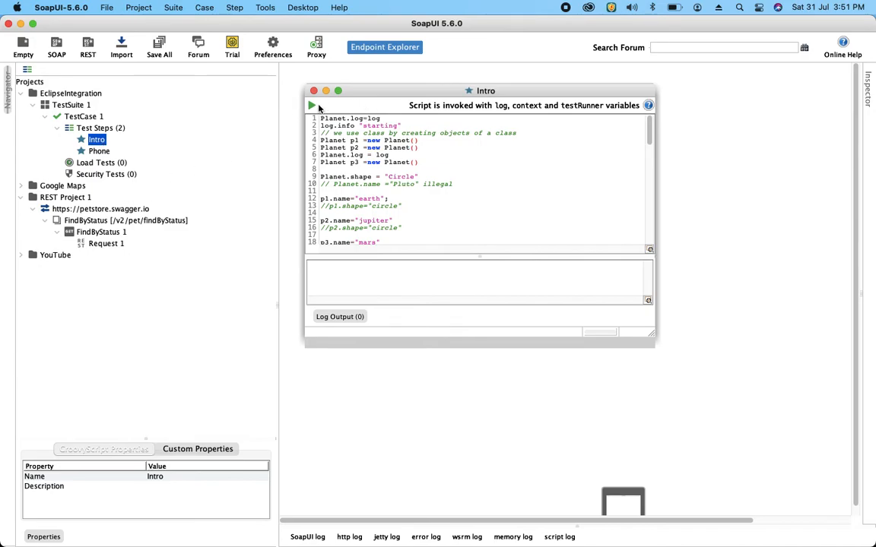
{"action": "left_click", "coordinate": [311, 105]}
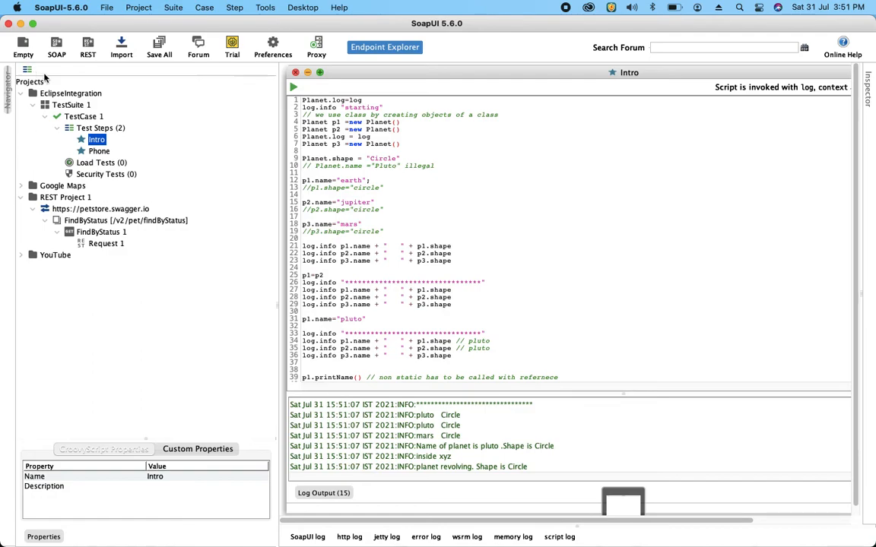
{"action": "left_click", "coordinate": [99, 151]}
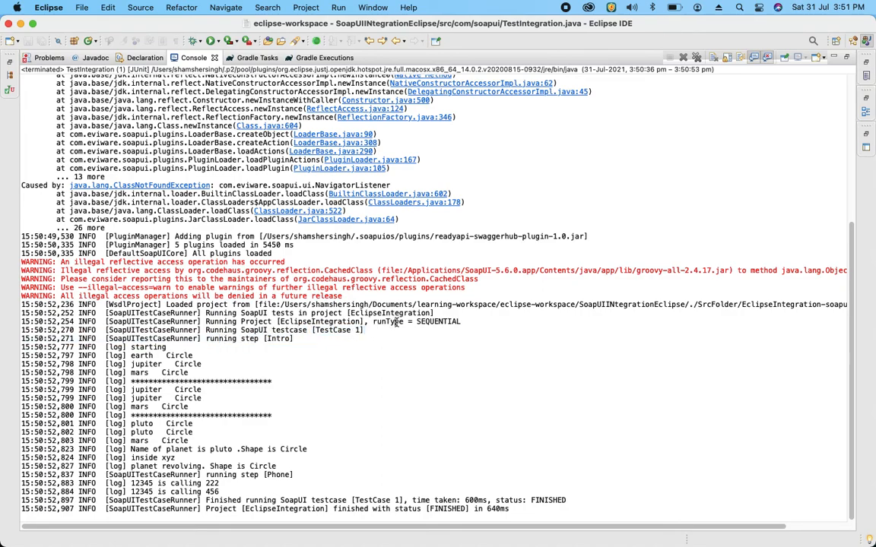
{"action": "double_click", "coordinate": [278, 338]}
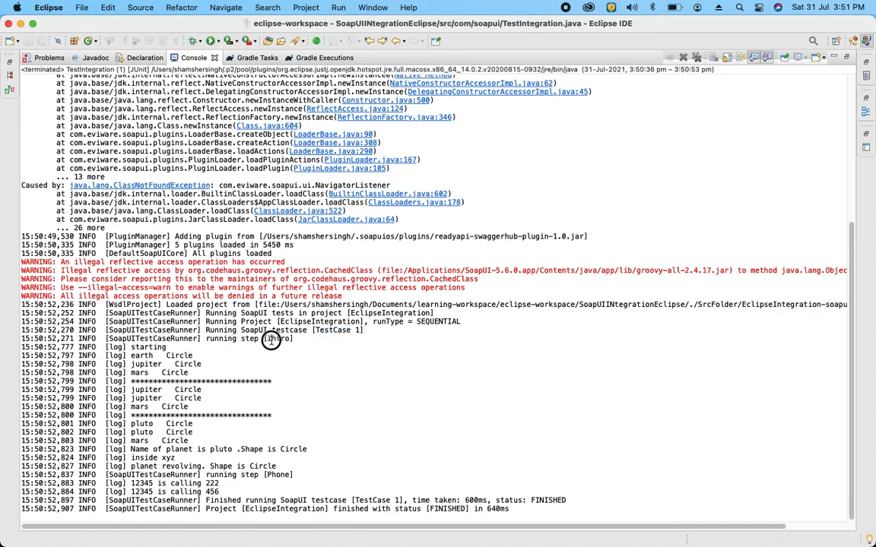
{"action": "left_click", "coordinate": [272, 338]}
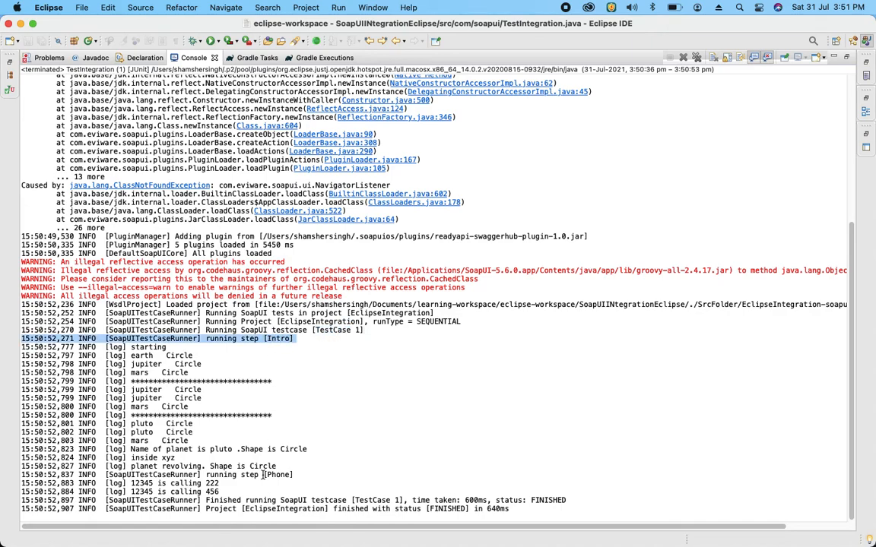